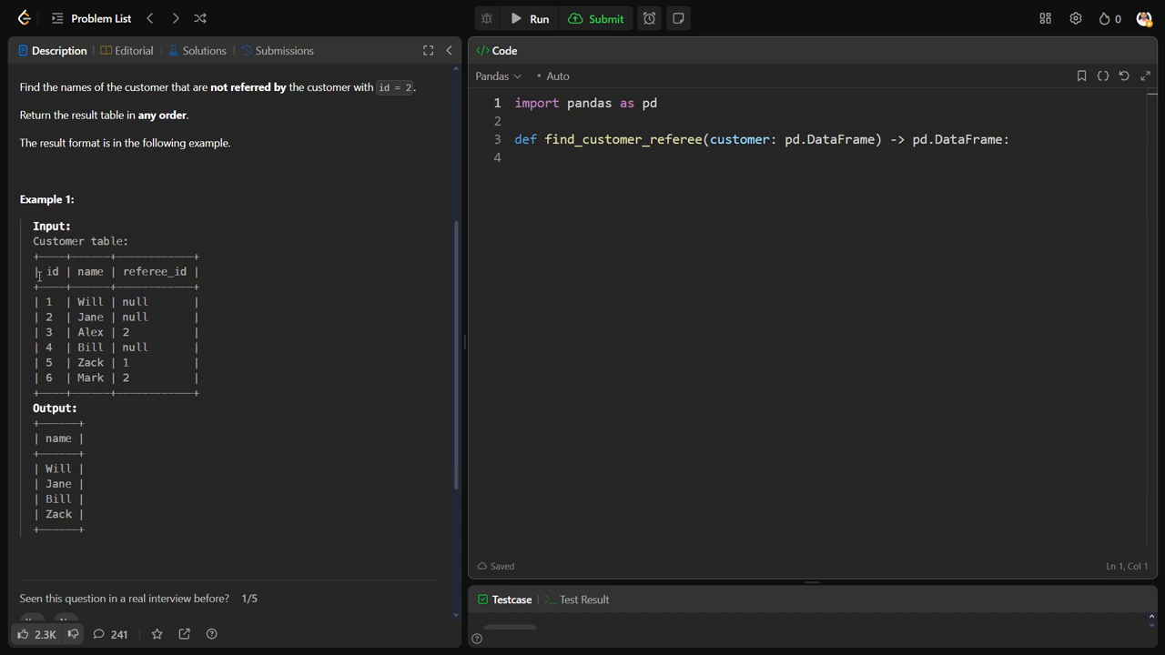
Highlight the id column and the 'not referred by id 2' and any-order requirements
{"action": "double_click", "coordinate": [51, 271]}
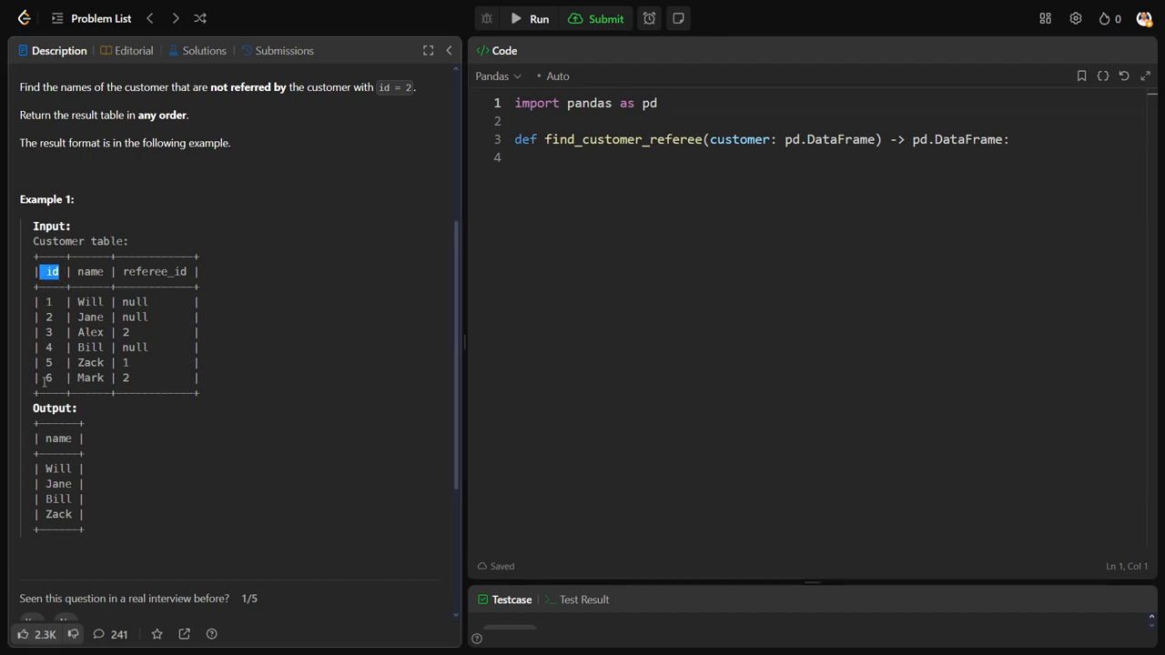
{"action": "mouse_move", "coordinate": [84, 316]}
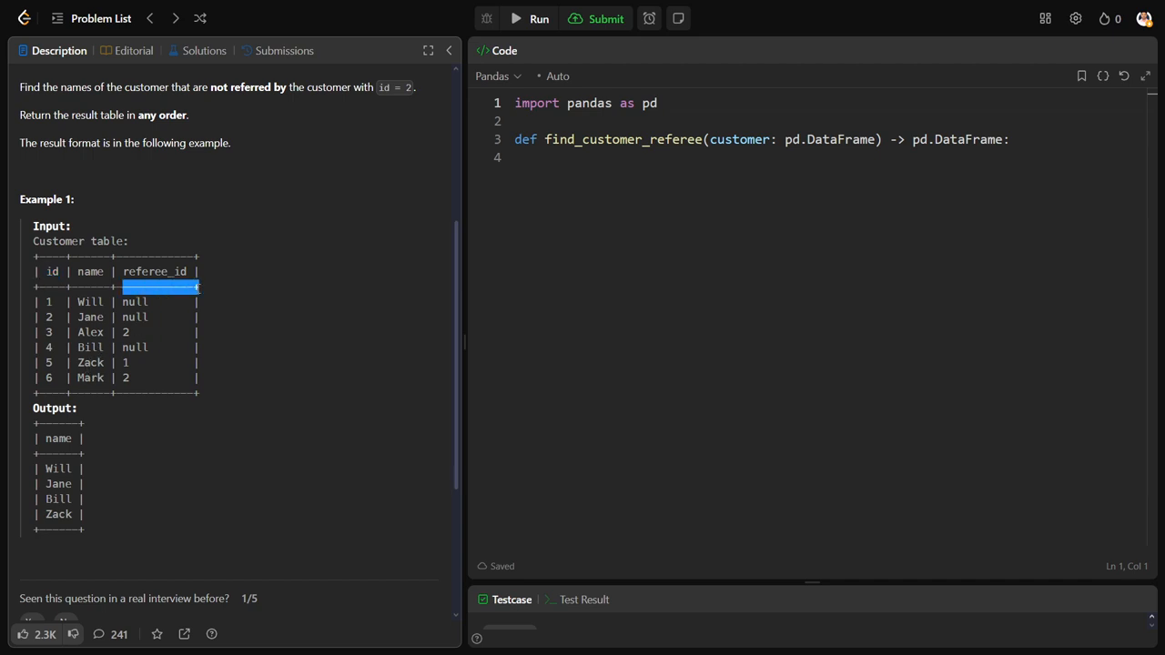
{"action": "mouse_move", "coordinate": [42, 278]}
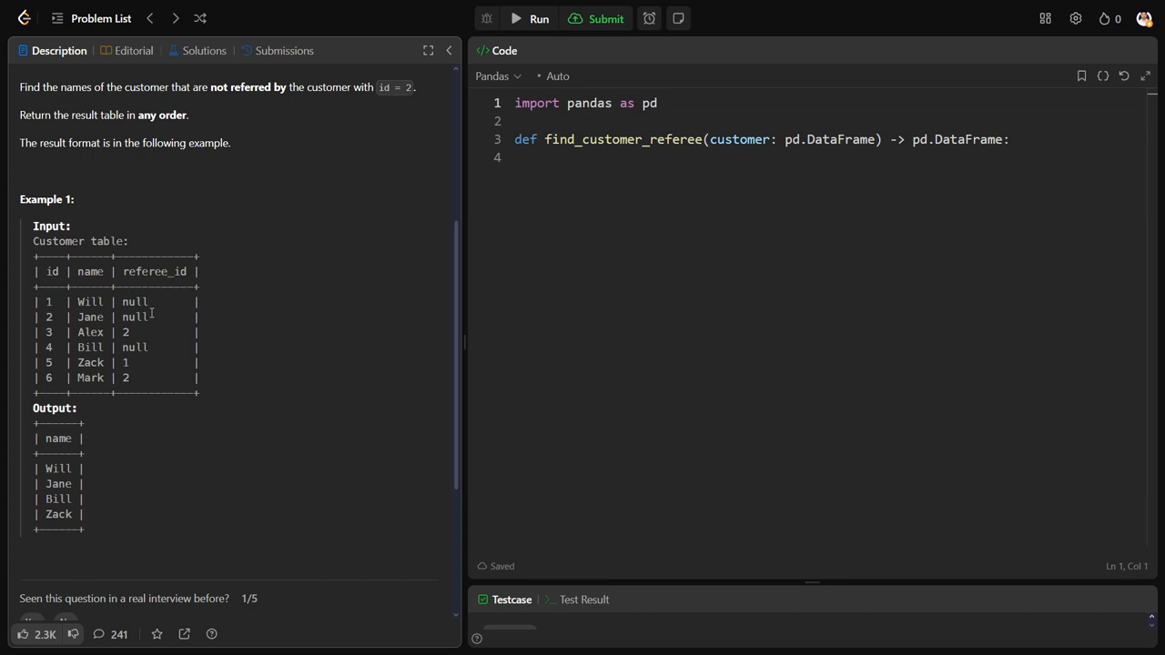
{"action": "mouse_move", "coordinate": [175, 297]}
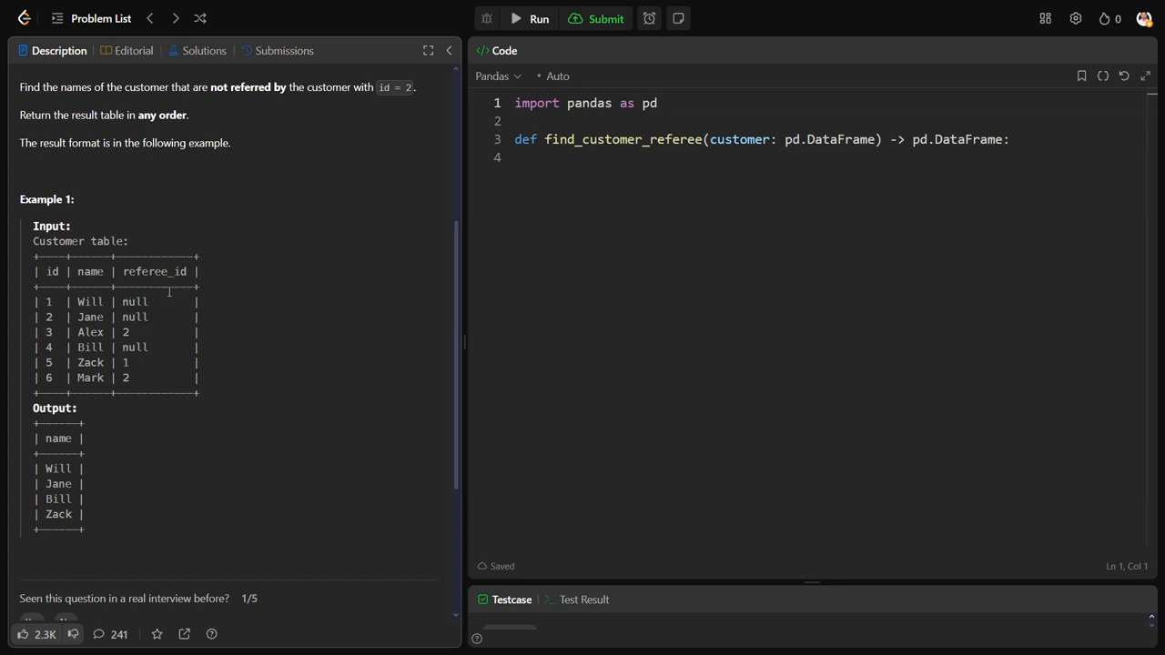
{"action": "scroll", "scroll_direction": "down", "scroll_amount": 3}
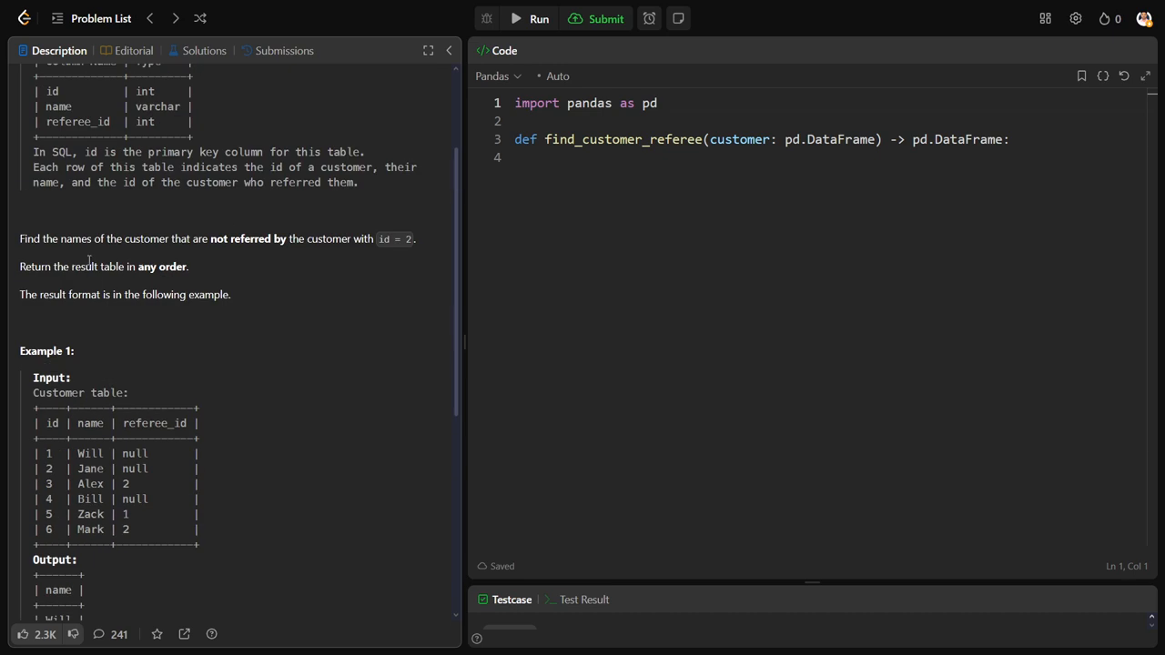
{"action": "left_click_drag", "start_coordinate": [20, 239], "coordinate": [143, 239]}
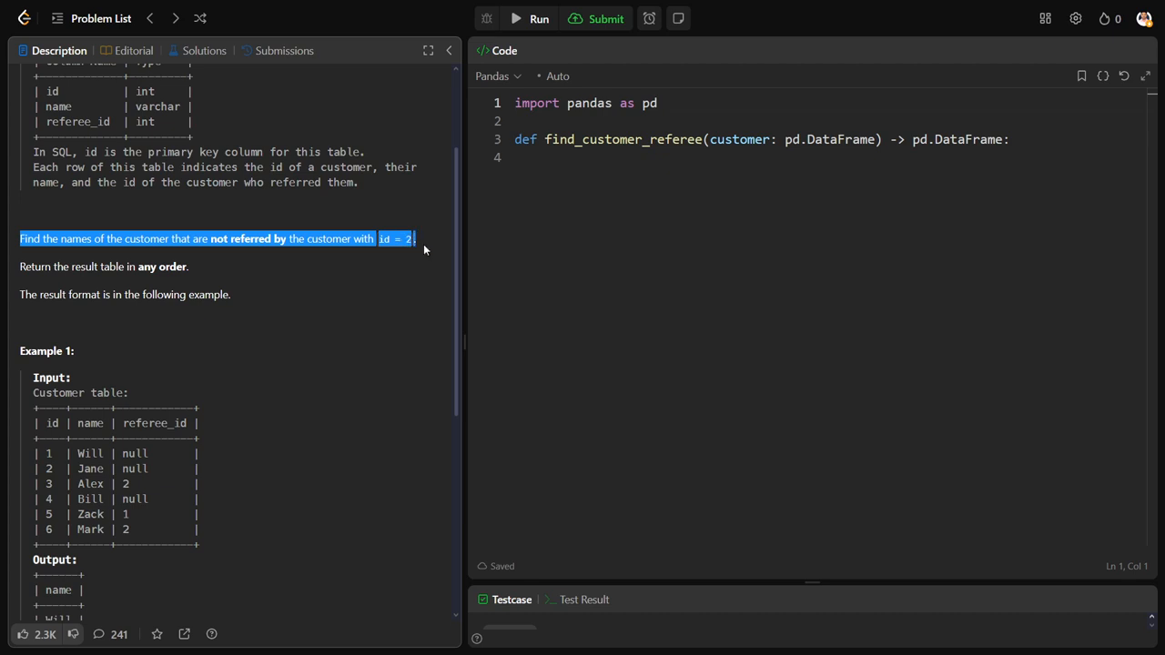
{"action": "left_click_drag", "start_coordinate": [414, 239], "coordinate": [188, 267]}
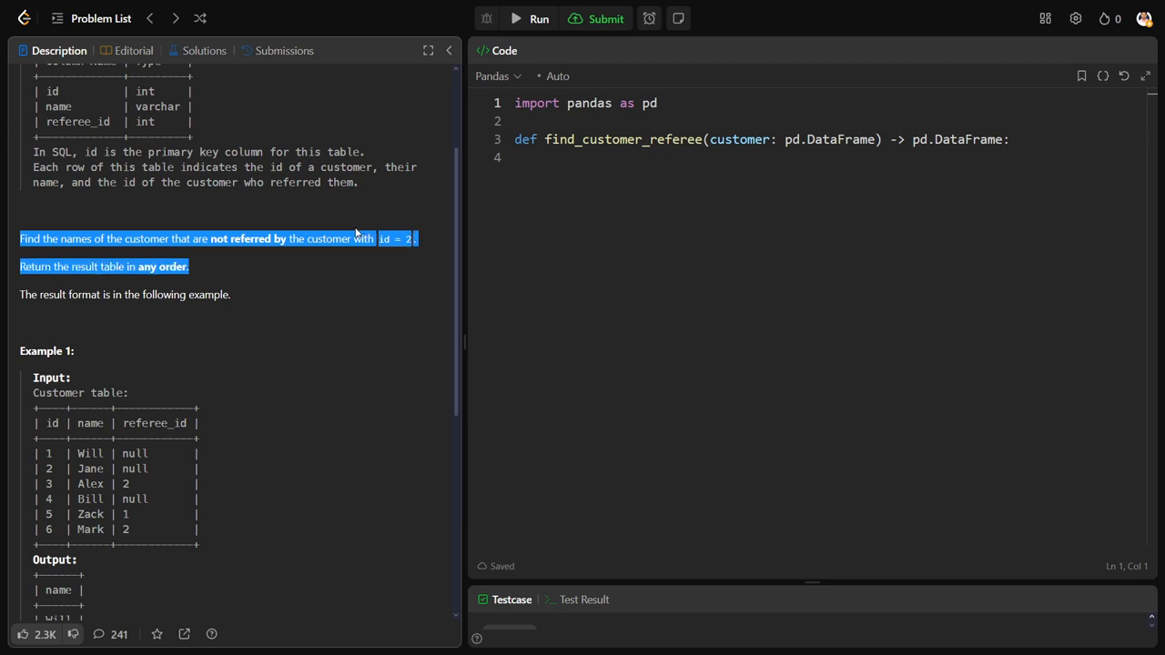
{"action": "scroll", "scroll_direction": "down", "scroll_amount": 3}
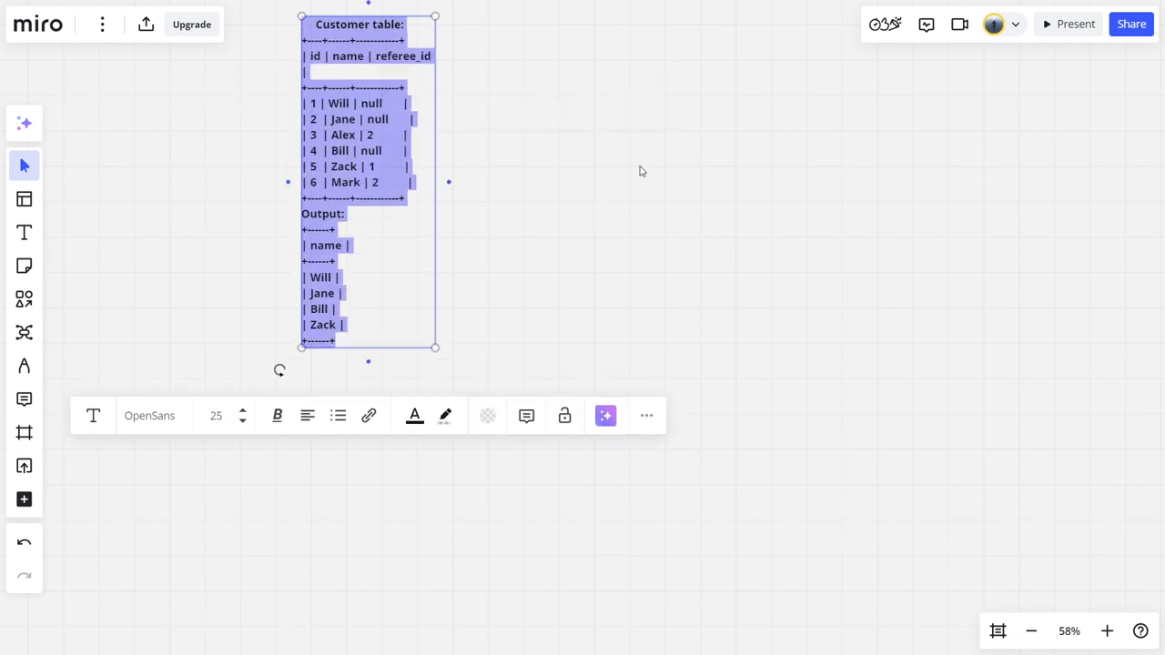
In Miro, use the pen to tick the null referee rows for Will, Jane and Bill
{"action": "left_click", "coordinate": [640, 172]}
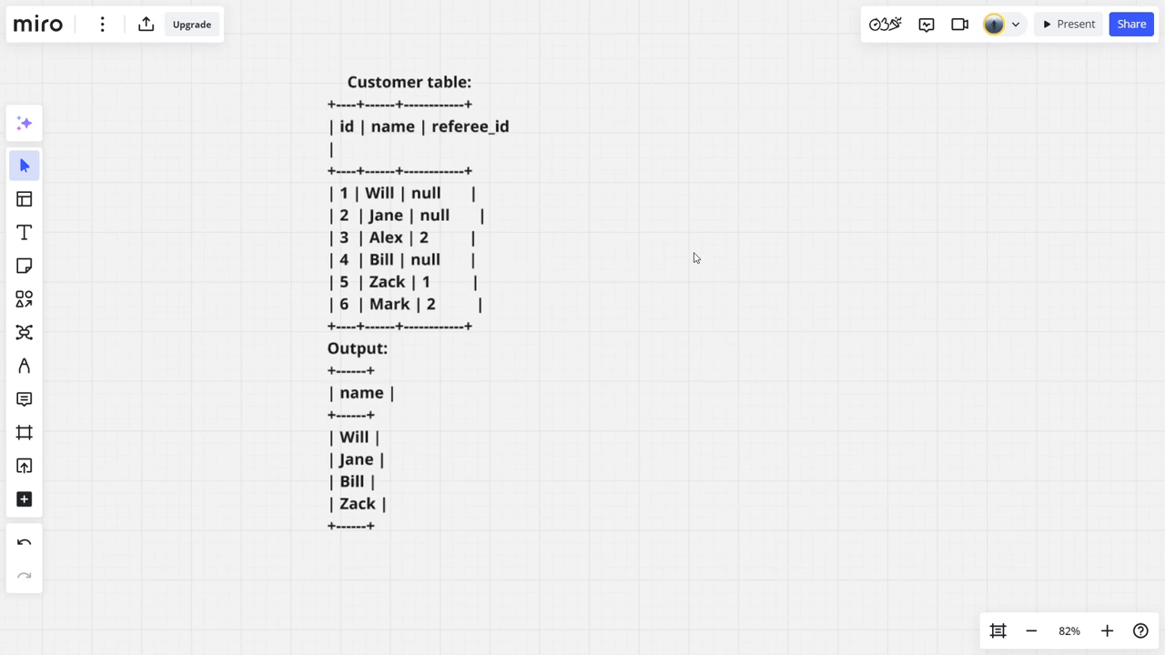
{"action": "mouse_move", "coordinate": [2, 373]}
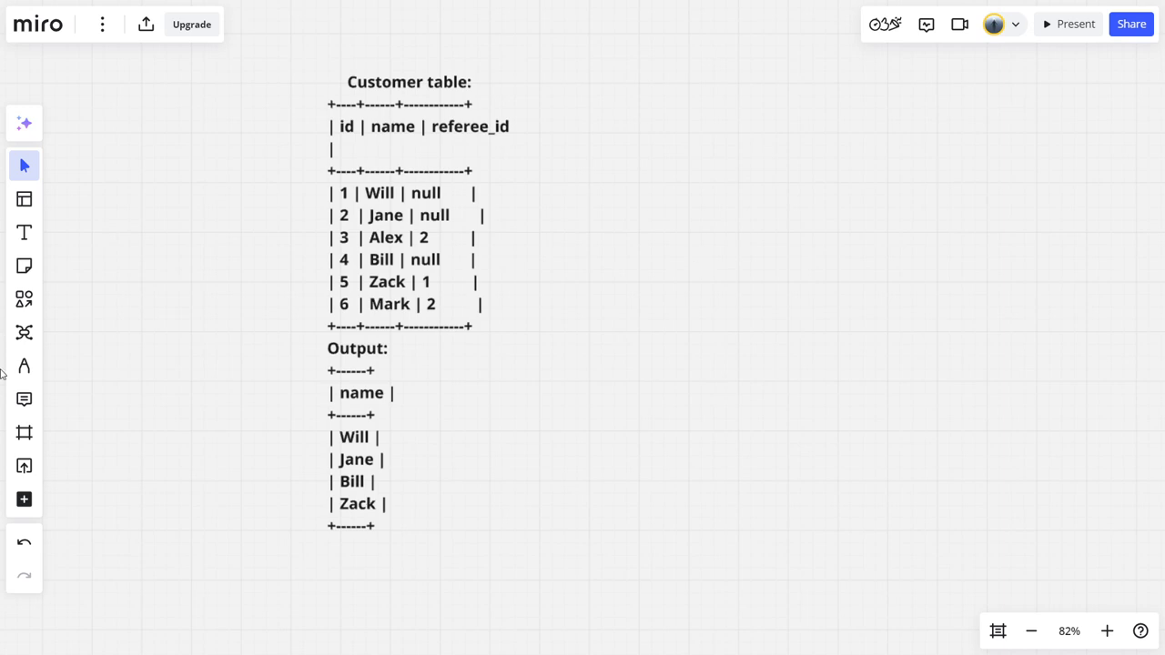
{"action": "left_click", "coordinate": [24, 365]}
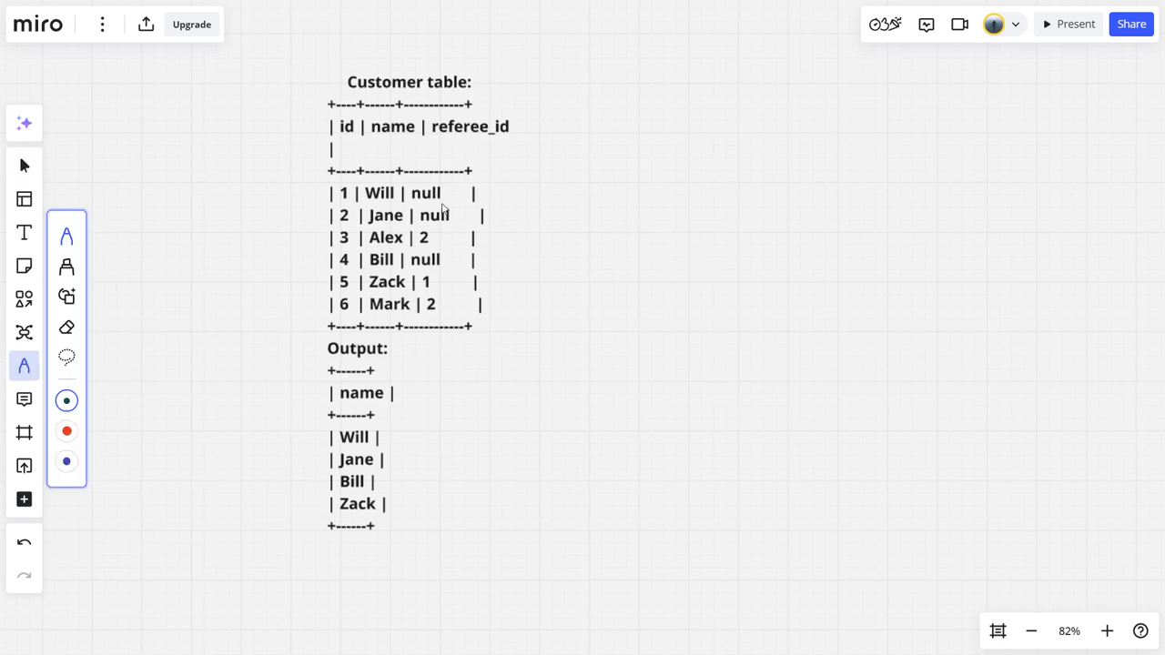
{"action": "mouse_move", "coordinate": [457, 201]}
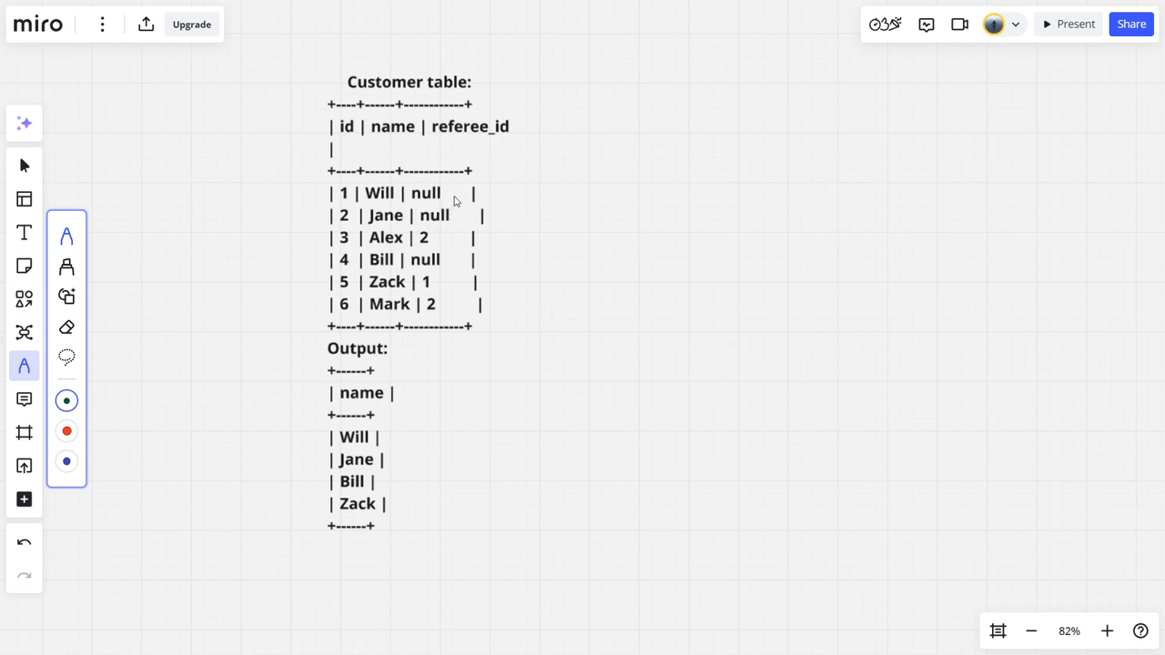
{"action": "left_click_drag", "start_coordinate": [446, 200], "coordinate": [460, 228]}
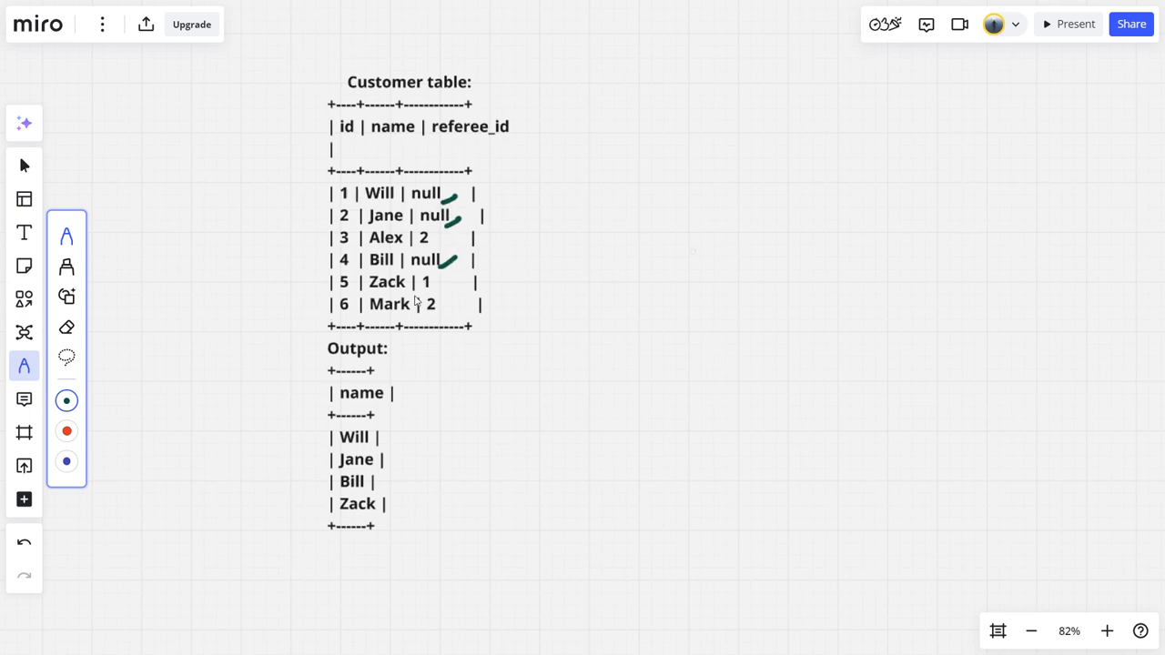
Underline Alex's, Zack's and Mark's non-null referee values in red
{"action": "left_click", "coordinate": [65, 431]}
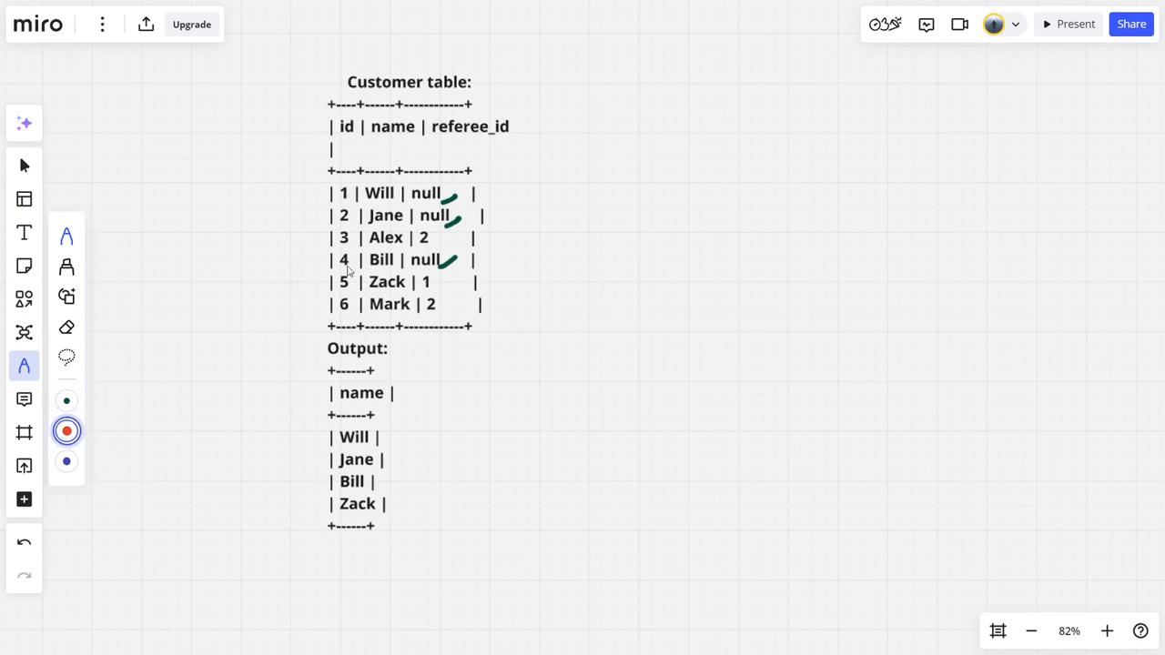
{"action": "left_click_drag", "start_coordinate": [435, 238], "coordinate": [512, 235]}
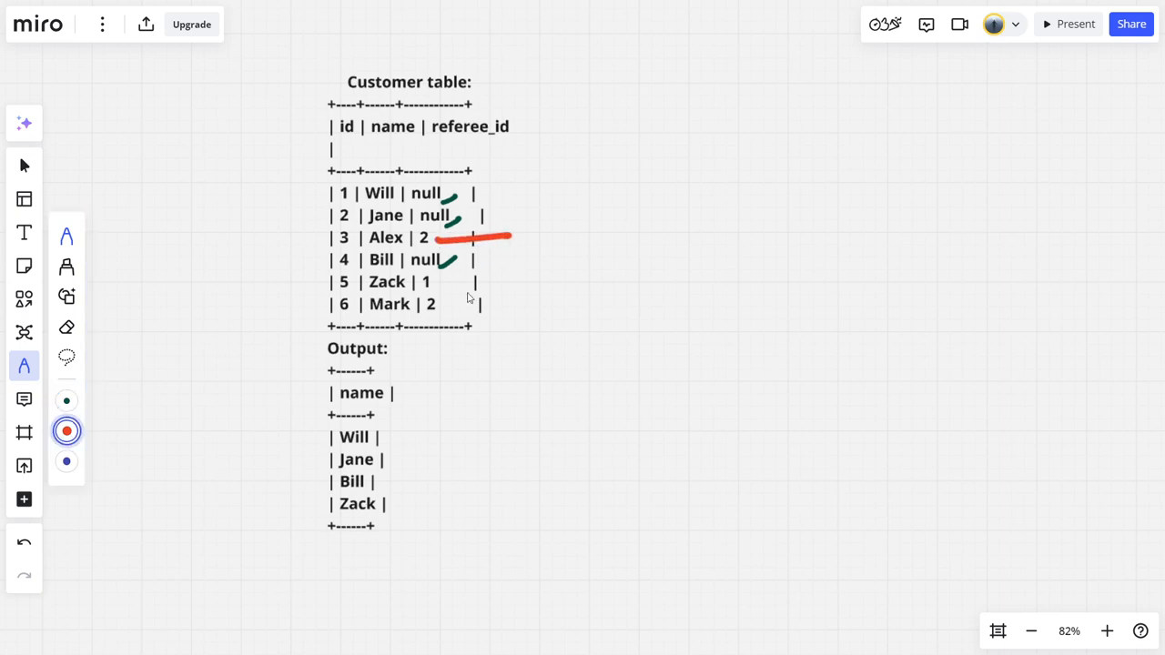
{"action": "left_click_drag", "start_coordinate": [440, 282], "coordinate": [505, 282]}
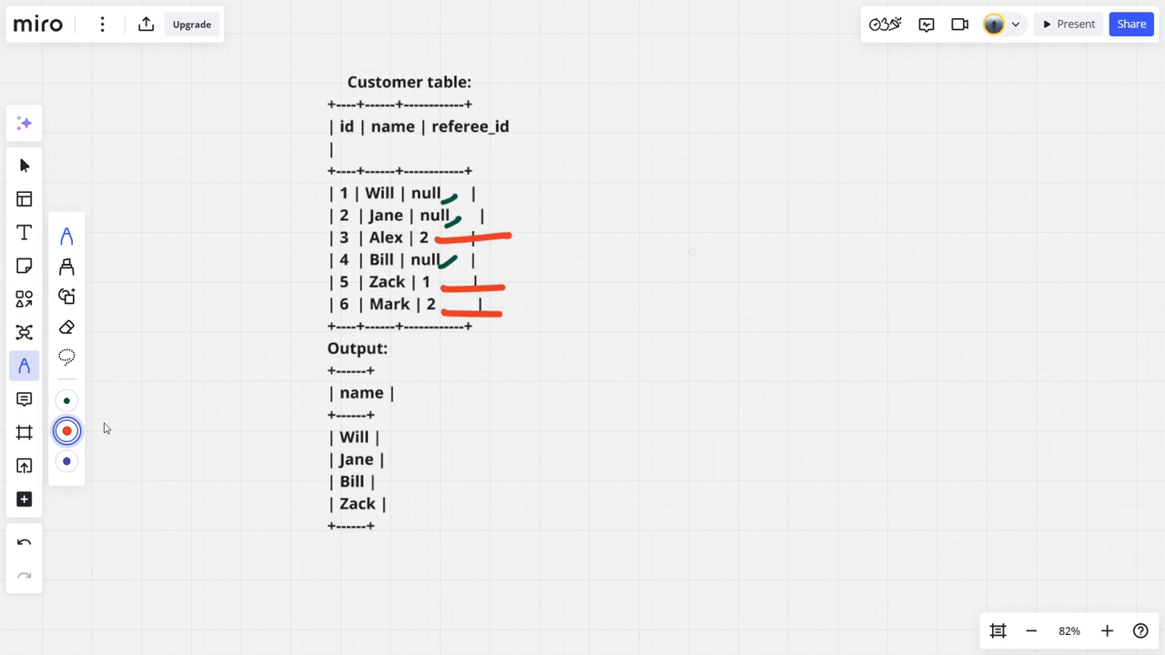
In blue, strike out Alex and Mark, circle Zack's 1, and tick the four output names
{"action": "left_click", "coordinate": [66, 461]}
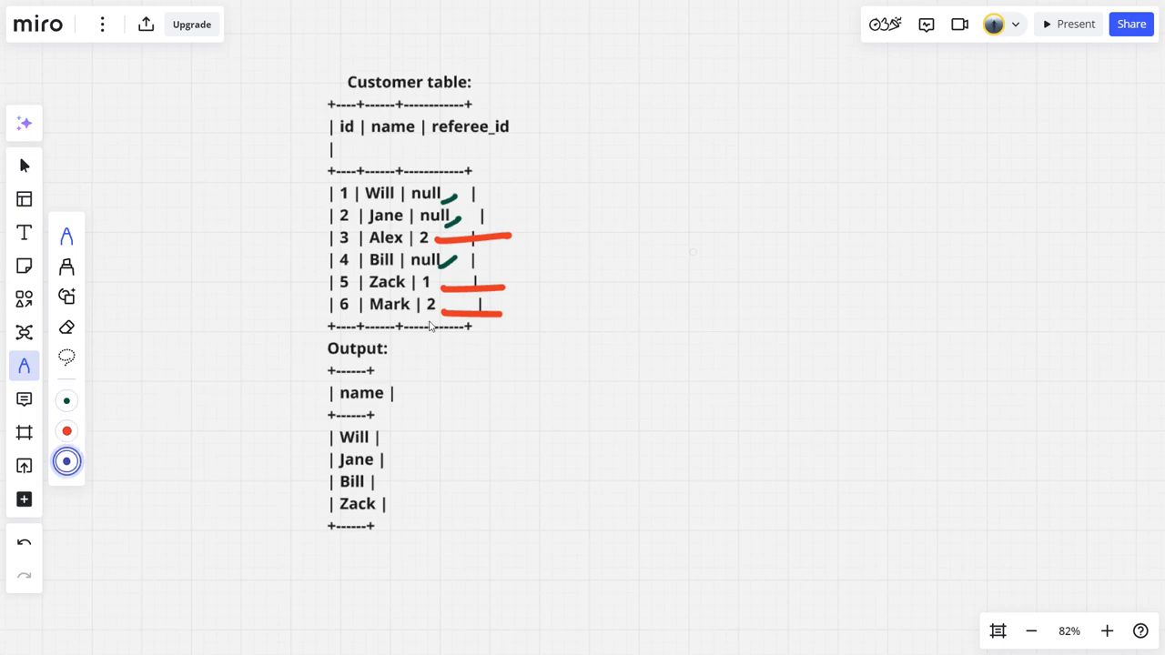
{"action": "left_click_drag", "start_coordinate": [330, 305], "coordinate": [435, 305]}
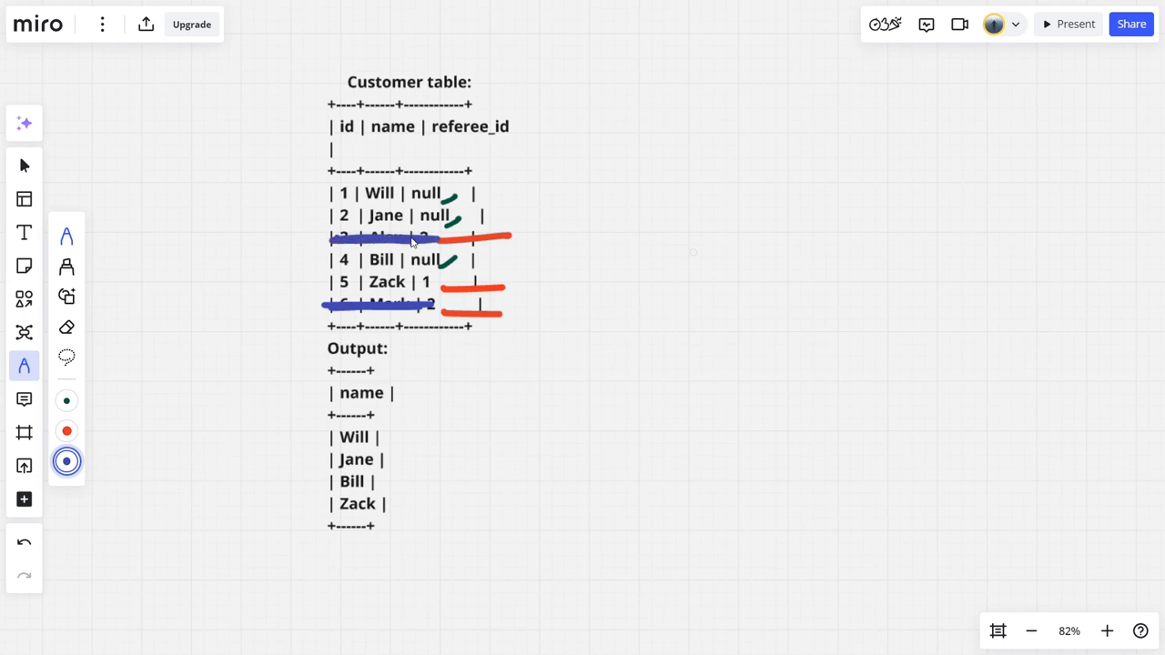
{"action": "left_click_drag", "start_coordinate": [318, 241], "coordinate": [337, 187]}
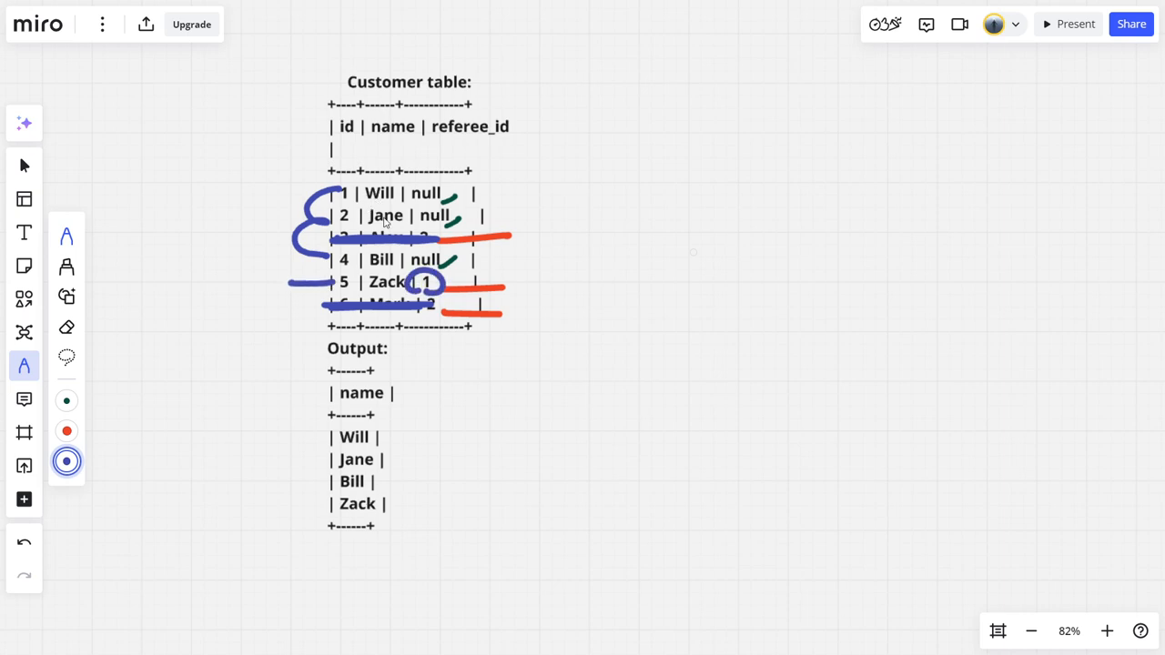
{"action": "mouse_move", "coordinate": [408, 397]}
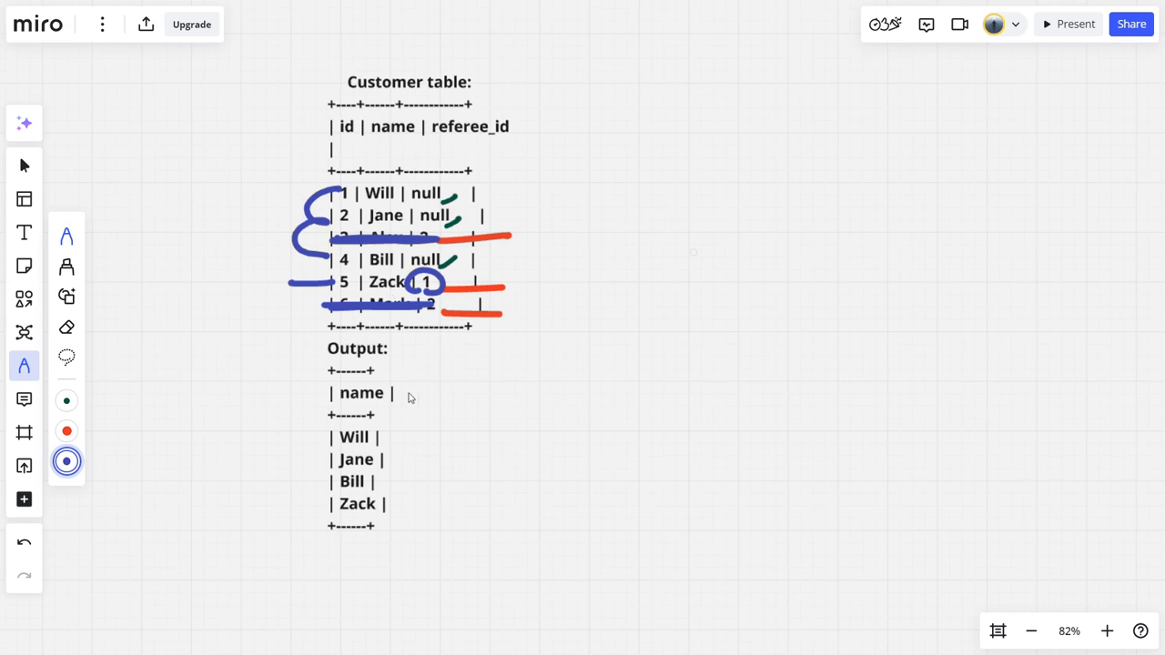
{"action": "left_click_drag", "start_coordinate": [368, 432], "coordinate": [387, 477]}
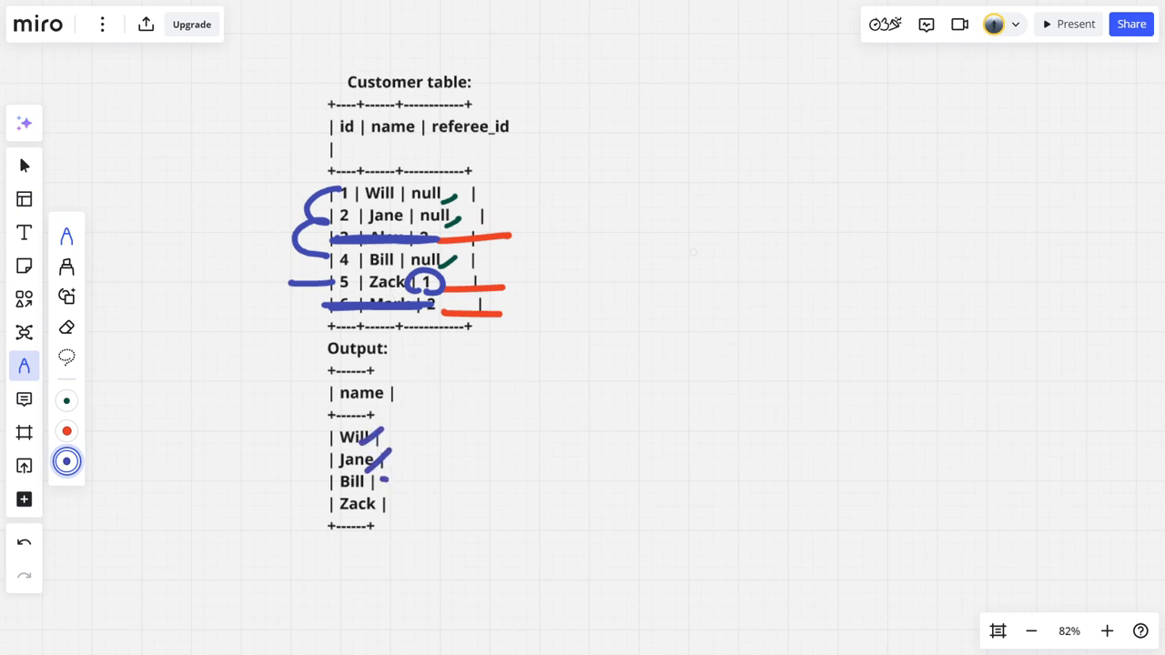
{"action": "left_click_drag", "start_coordinate": [382, 491], "coordinate": [400, 524]}
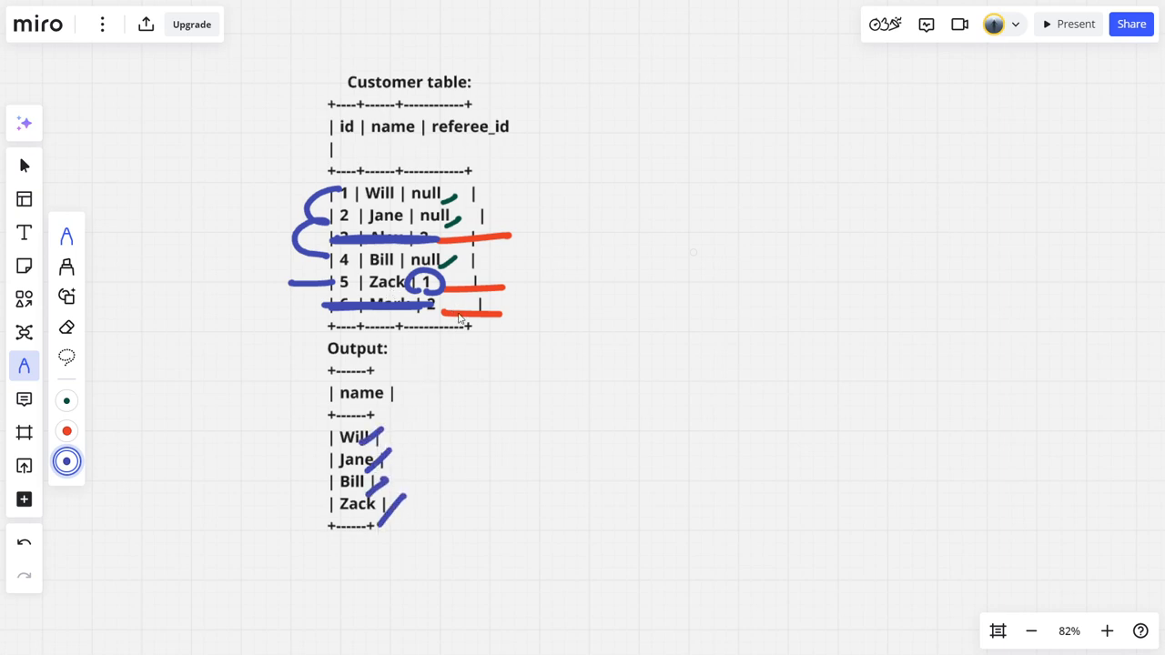
{"action": "mouse_move", "coordinate": [556, 358]}
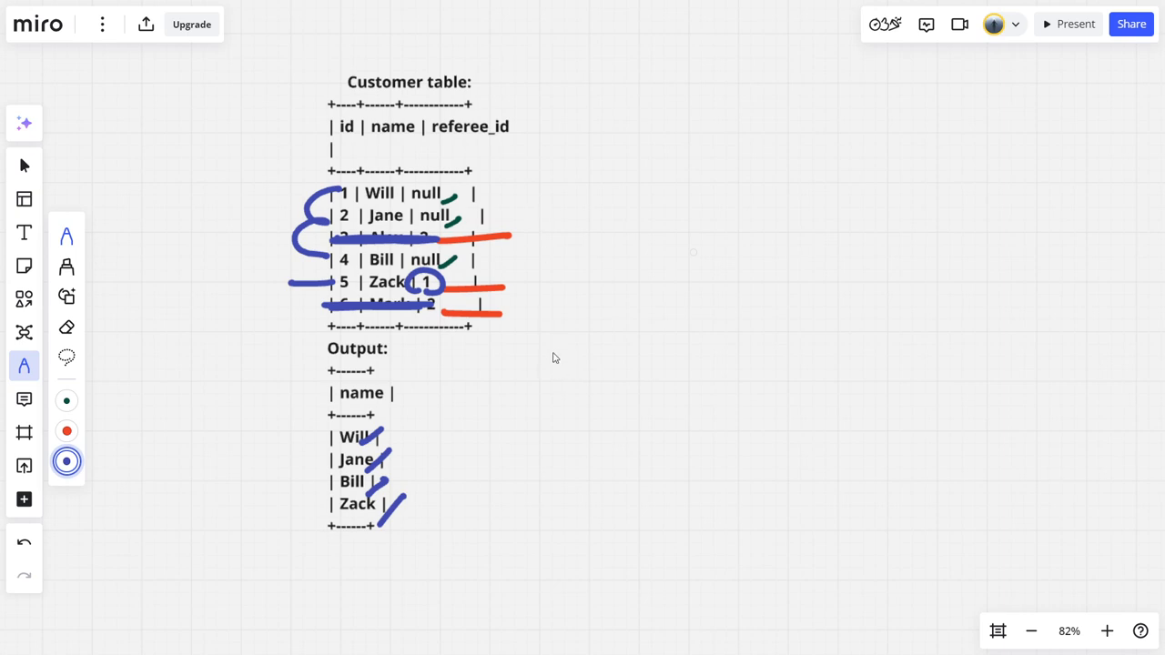
Handwrite '1. null or <>' in blue to the right of the Customer table
{"action": "left_click_drag", "start_coordinate": [550, 337], "coordinate": [610, 327]}
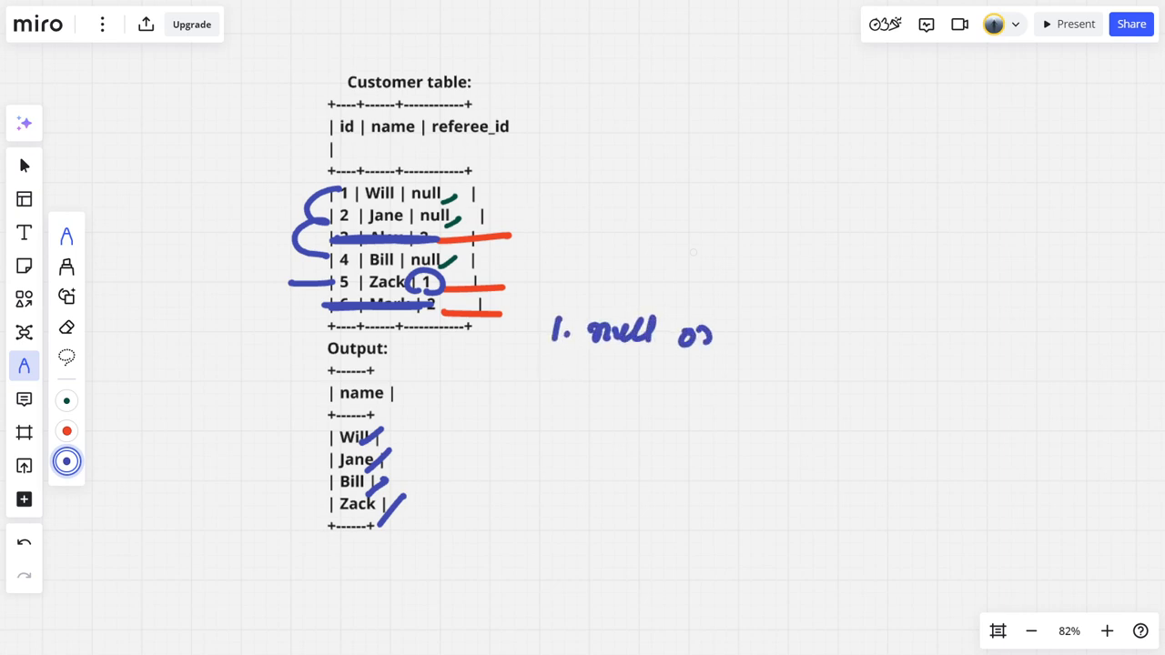
{"action": "left_click_drag", "start_coordinate": [760, 332], "coordinate": [779, 332]}
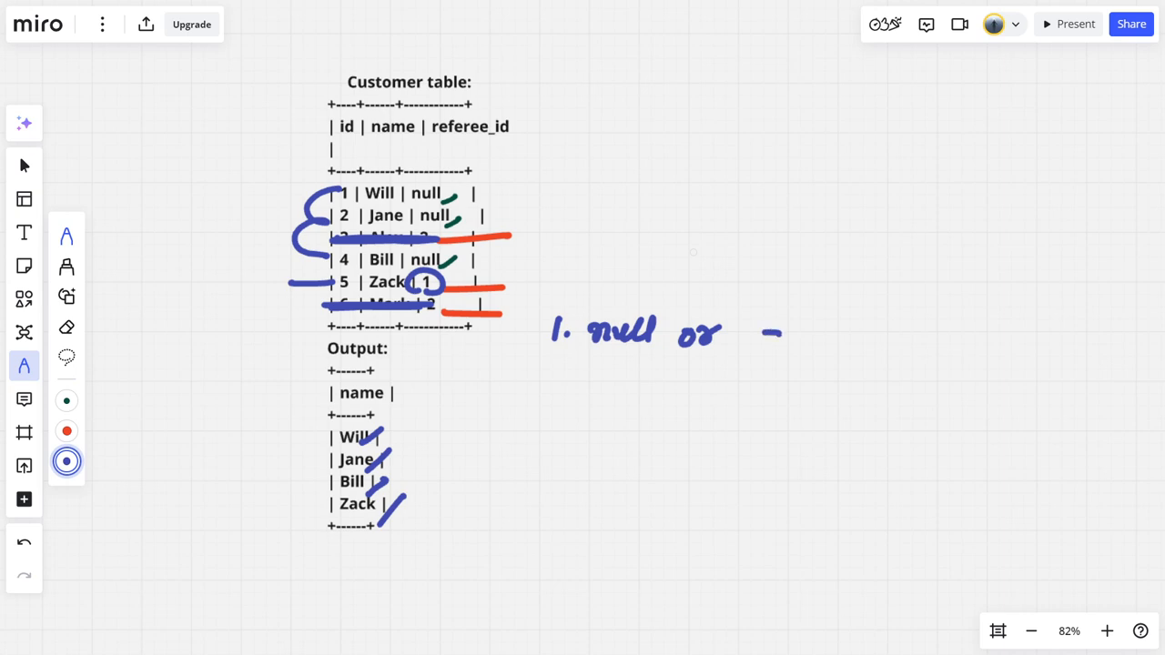
{"action": "left_click_drag", "start_coordinate": [746, 337], "coordinate": [810, 337]}
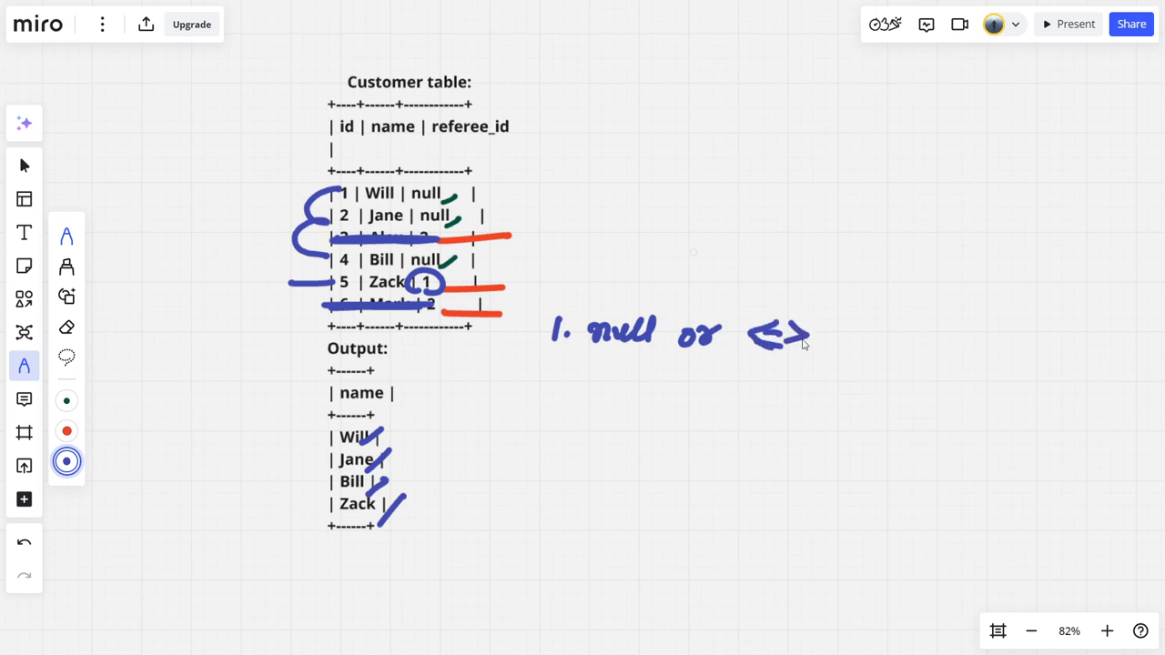
{"action": "left_click_drag", "start_coordinate": [820, 327], "coordinate": [847, 351]}
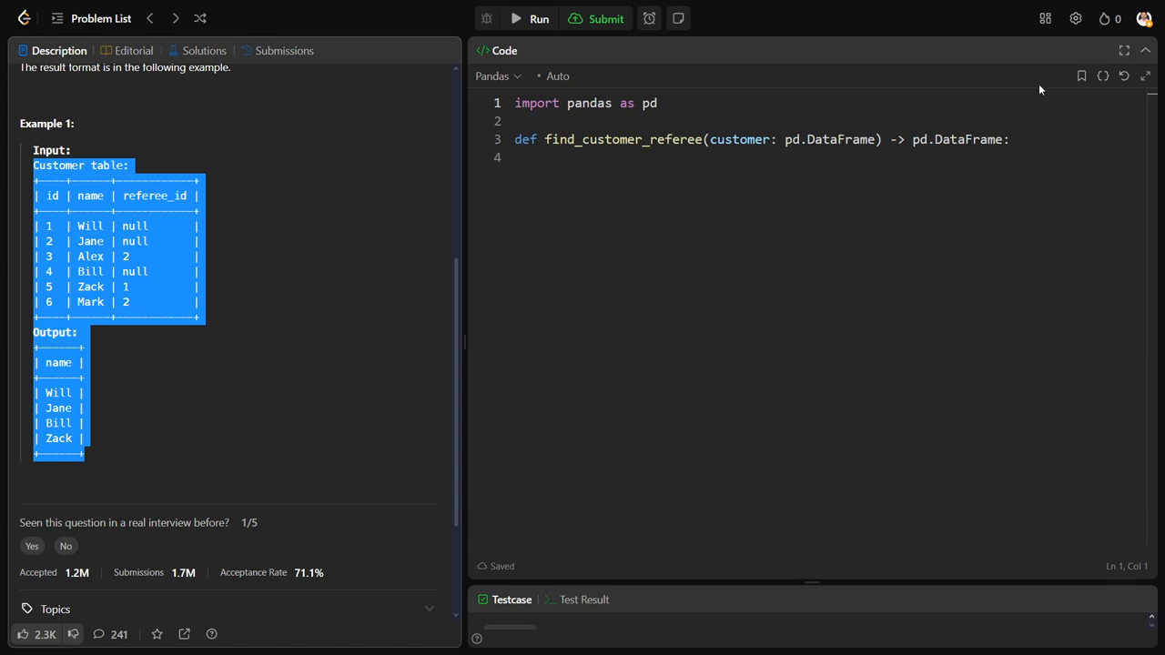
Write the return filter for null or below-2 referee_id and run it, hitting a KeyError
{"action": "type", "text": "r"}
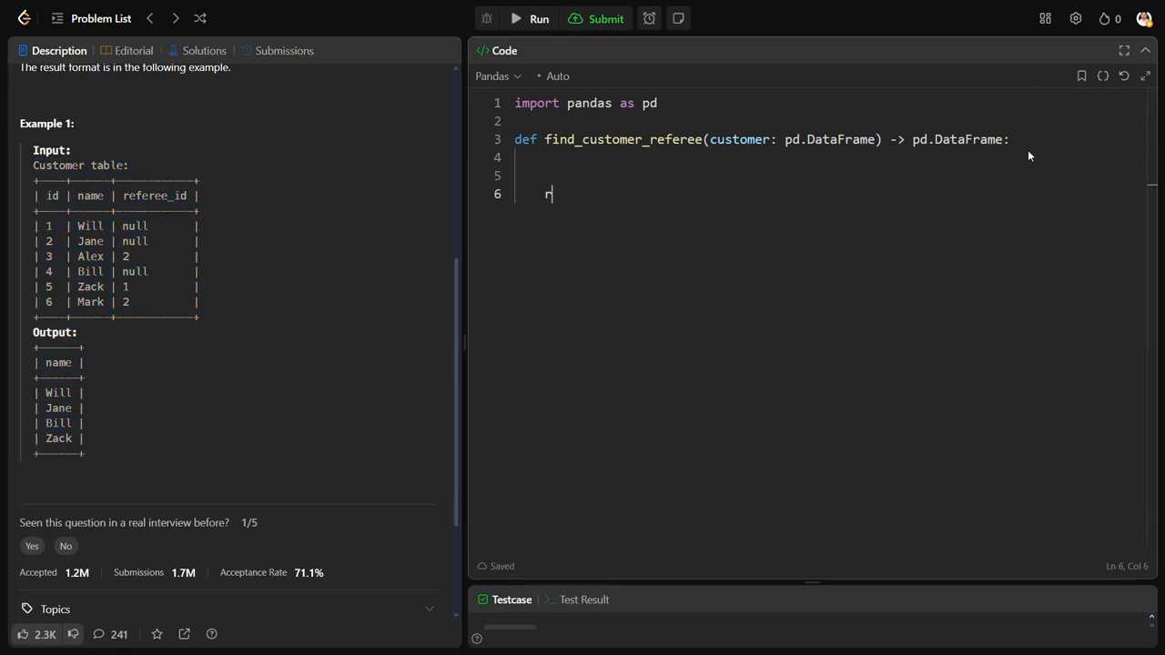
{"action": "type", "text": "eturn"}
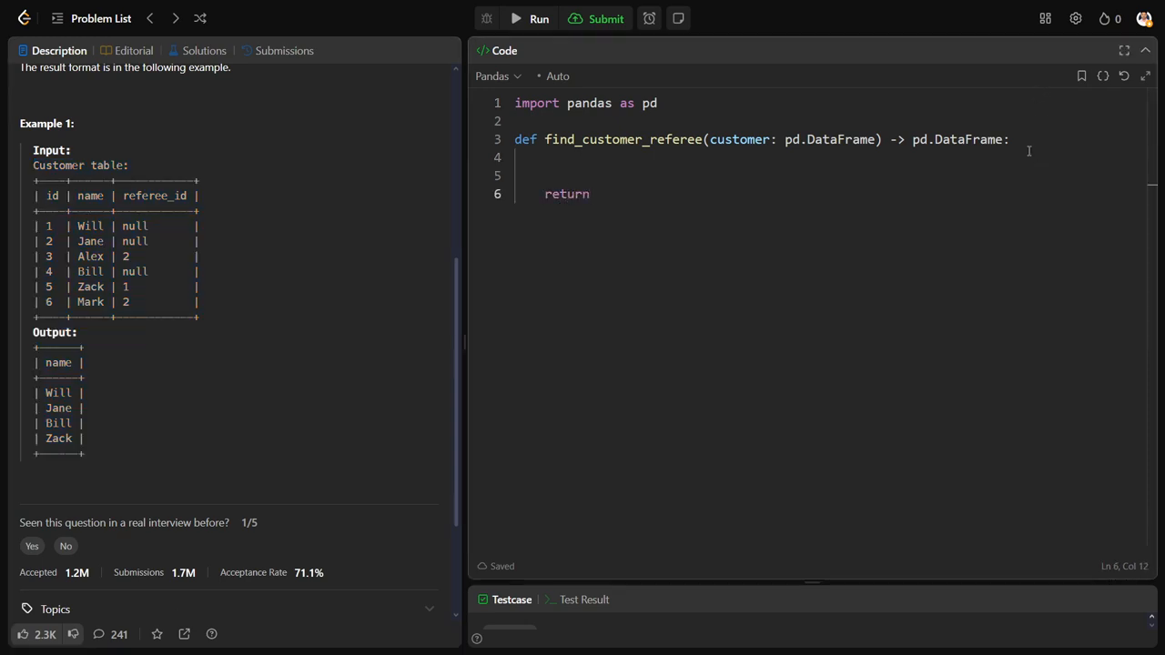
{"action": "type", "text": "customer[c"}
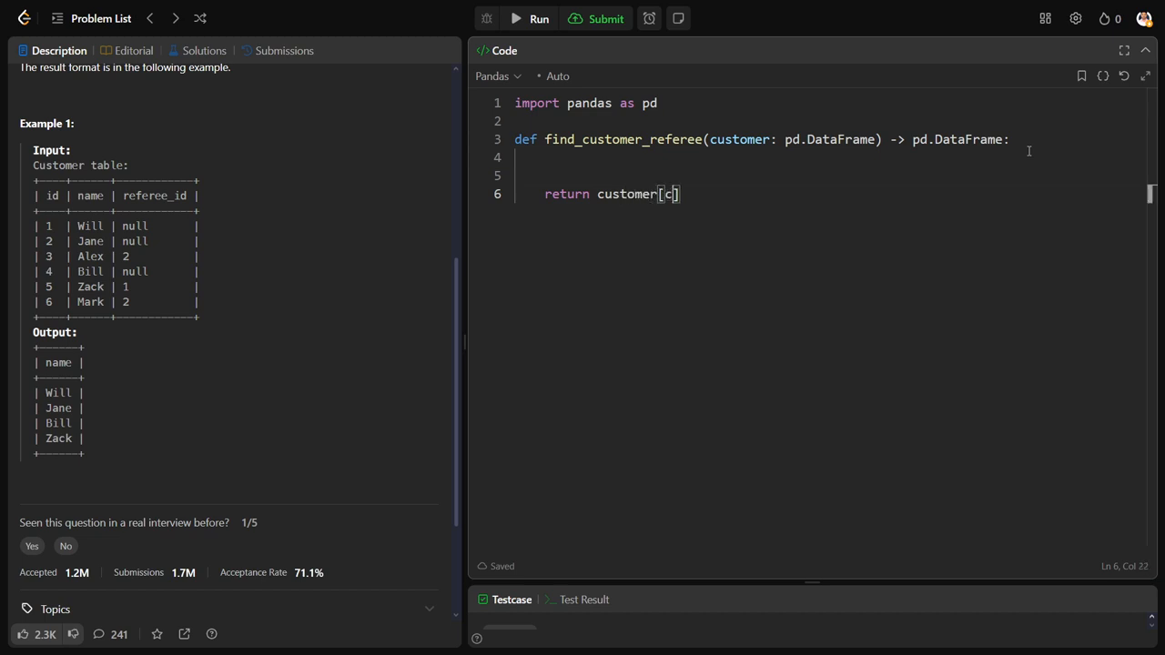
{"action": "type", "text": "ustomer[\""}
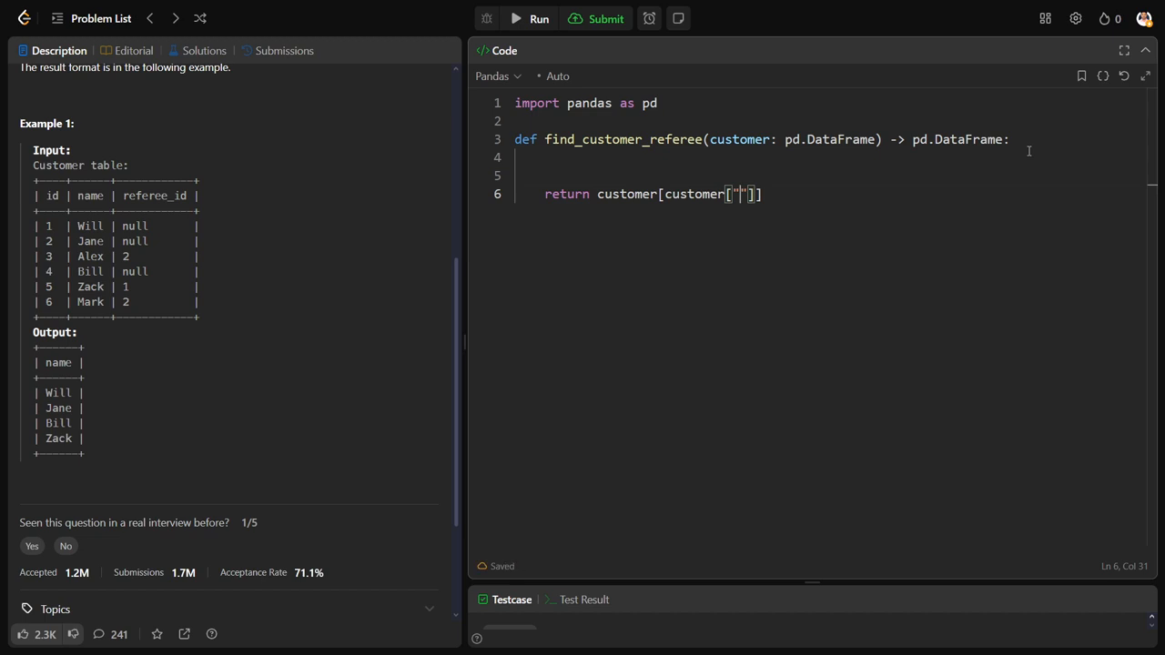
{"action": "type", "text": "referee_id"}
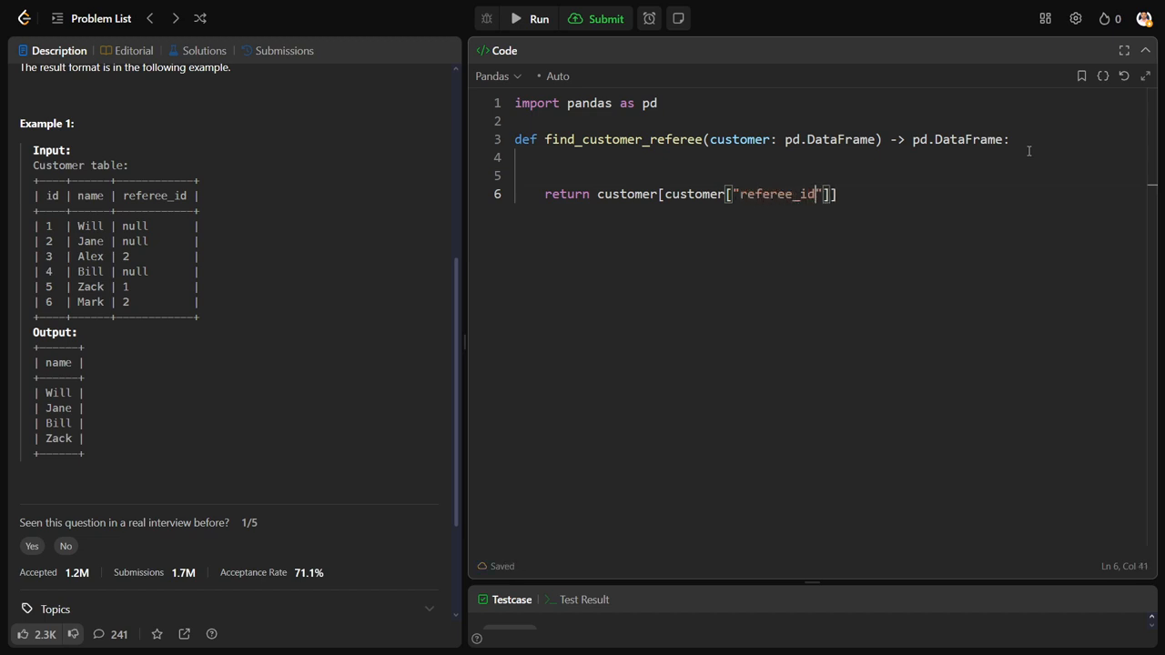
{"action": "type", "text": "."}
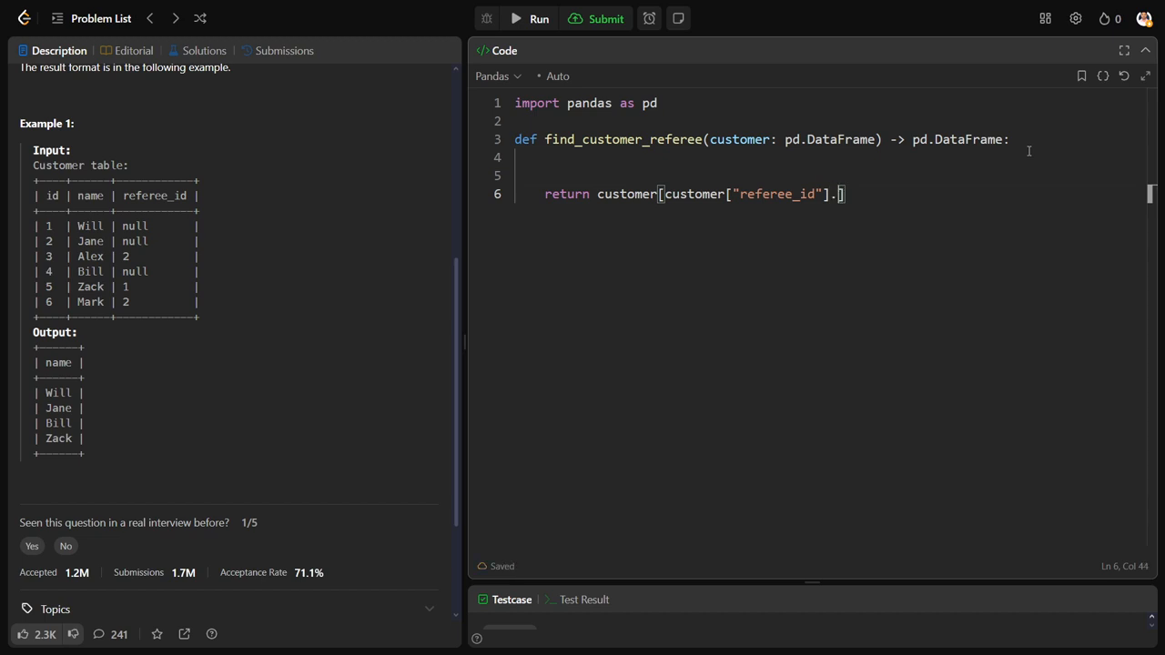
{"action": "type", "text": "isnull()"}
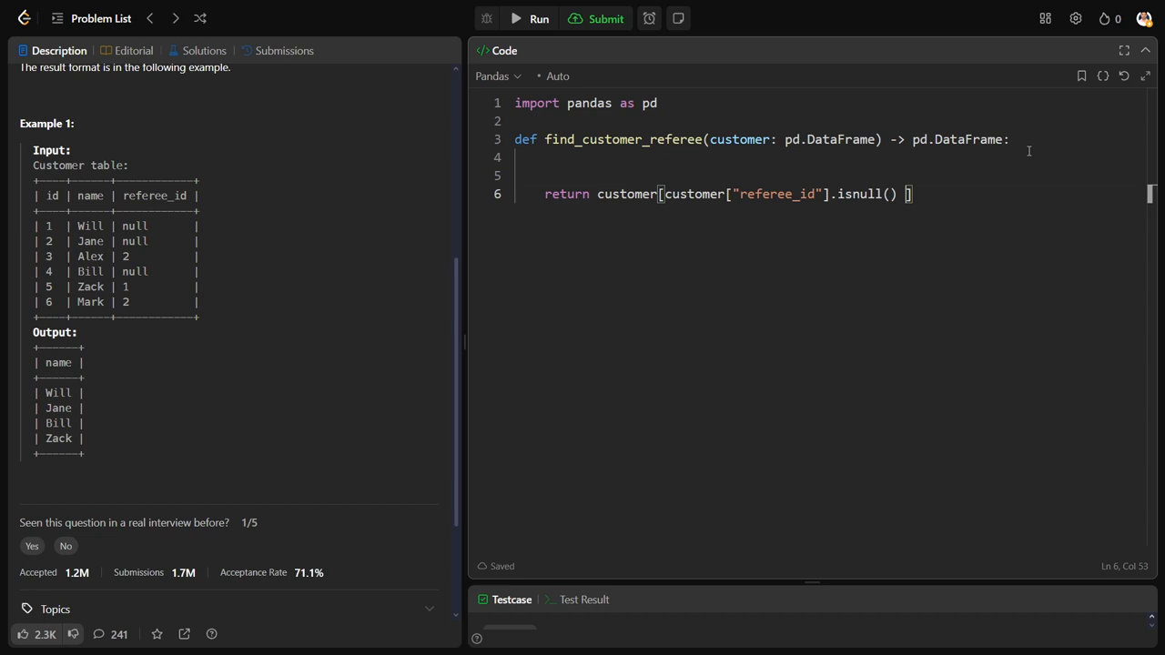
{"action": "type", "text": "|"}
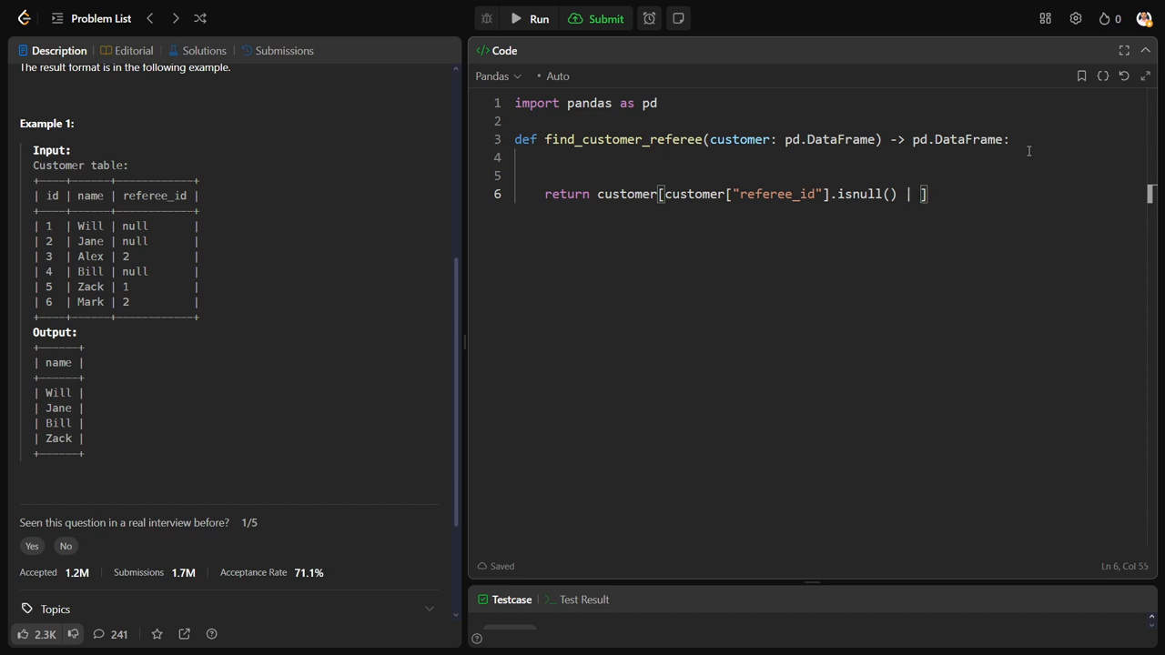
{"action": "type", "text": "customer[\"refe"}
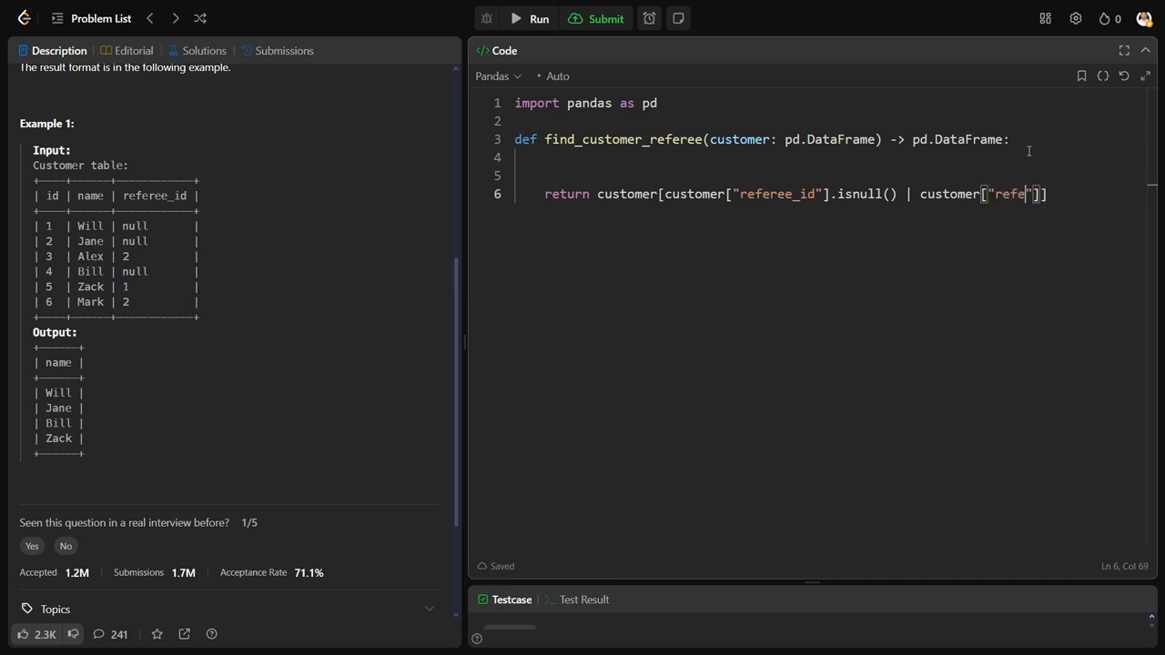
{"action": "type", "text": "_id"}
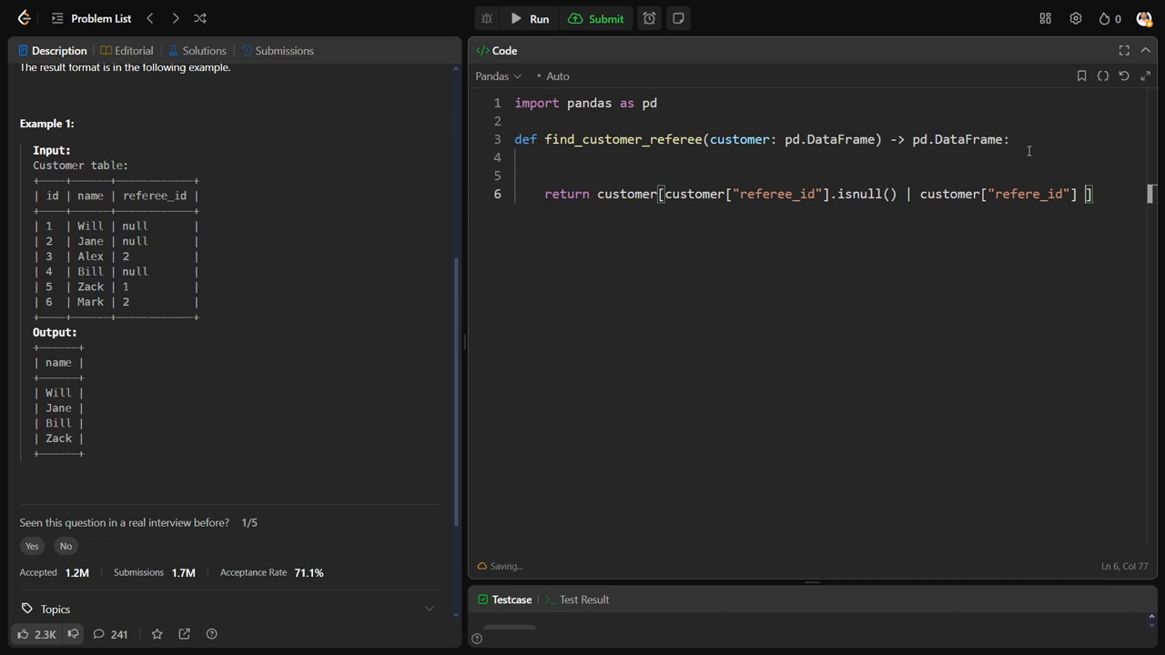
{"action": "type", "text": "< 2"}
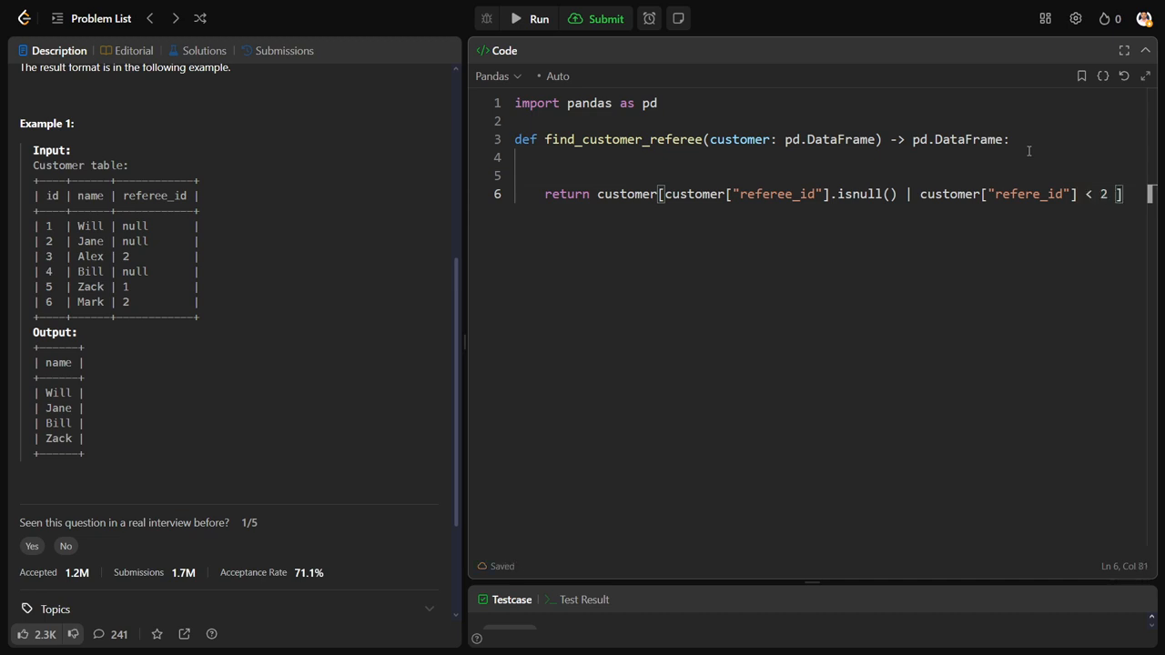
{"action": "left_click", "coordinate": [539, 19]}
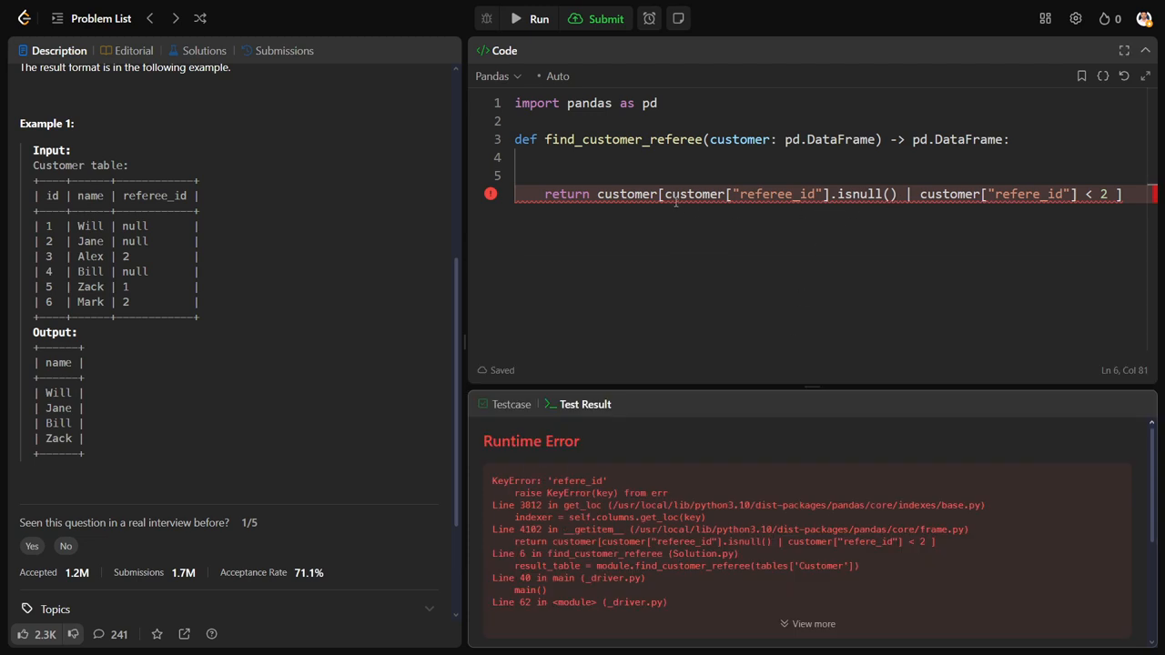
Parenthesize both conditions, correct 'refere_id' to 'referee_id', and rerun, now getting Wrong Answer
{"action": "type", "text": "("}
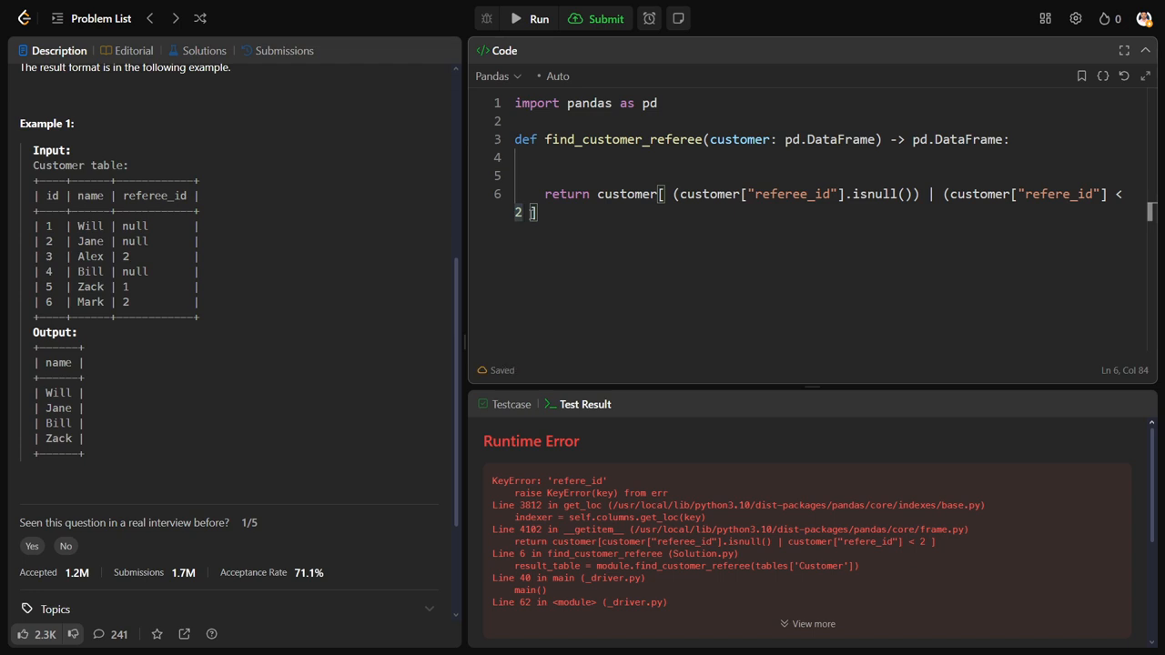
{"action": "left_click", "coordinate": [605, 18]}
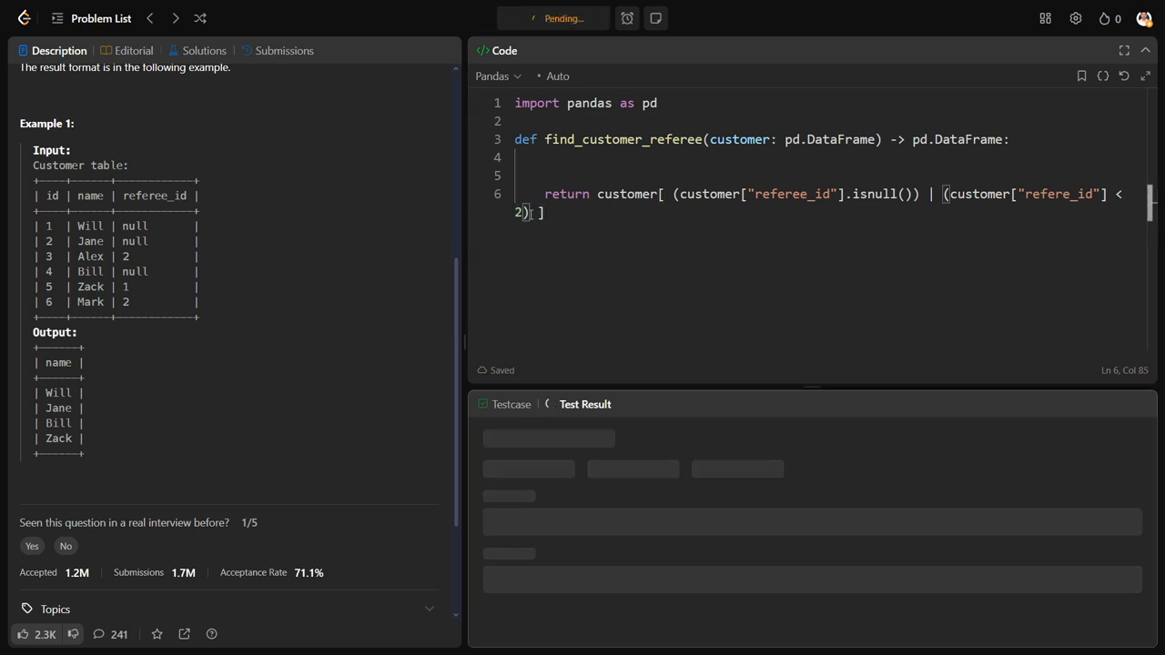
{"action": "left_click", "coordinate": [538, 18]}
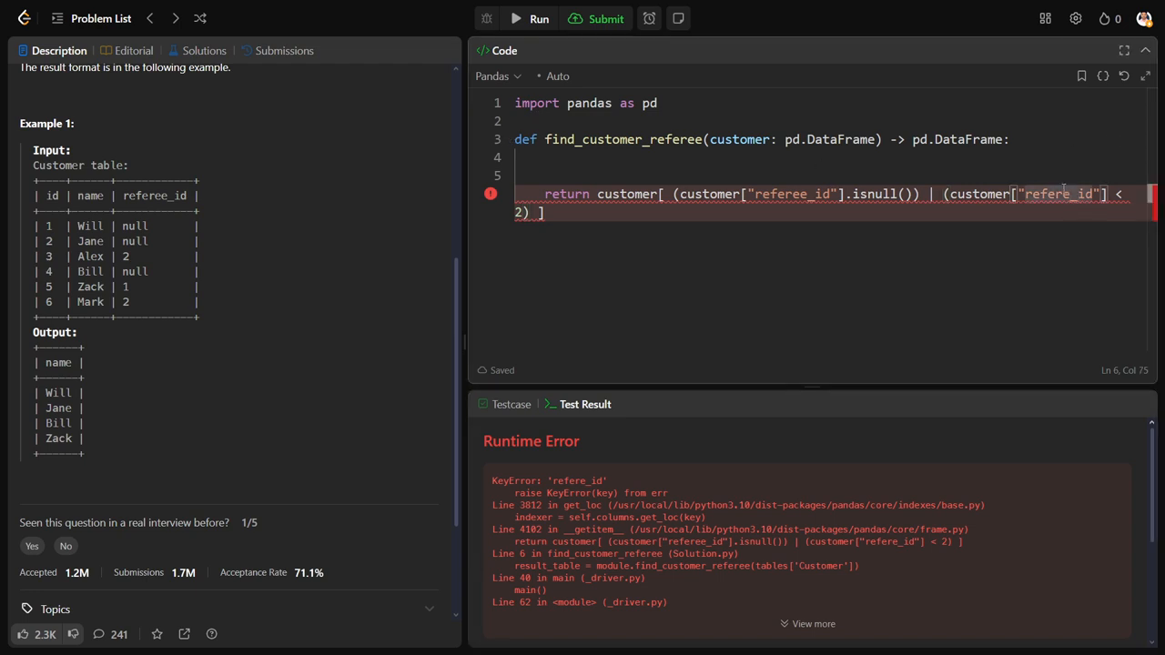
{"action": "left_click", "coordinate": [606, 18]}
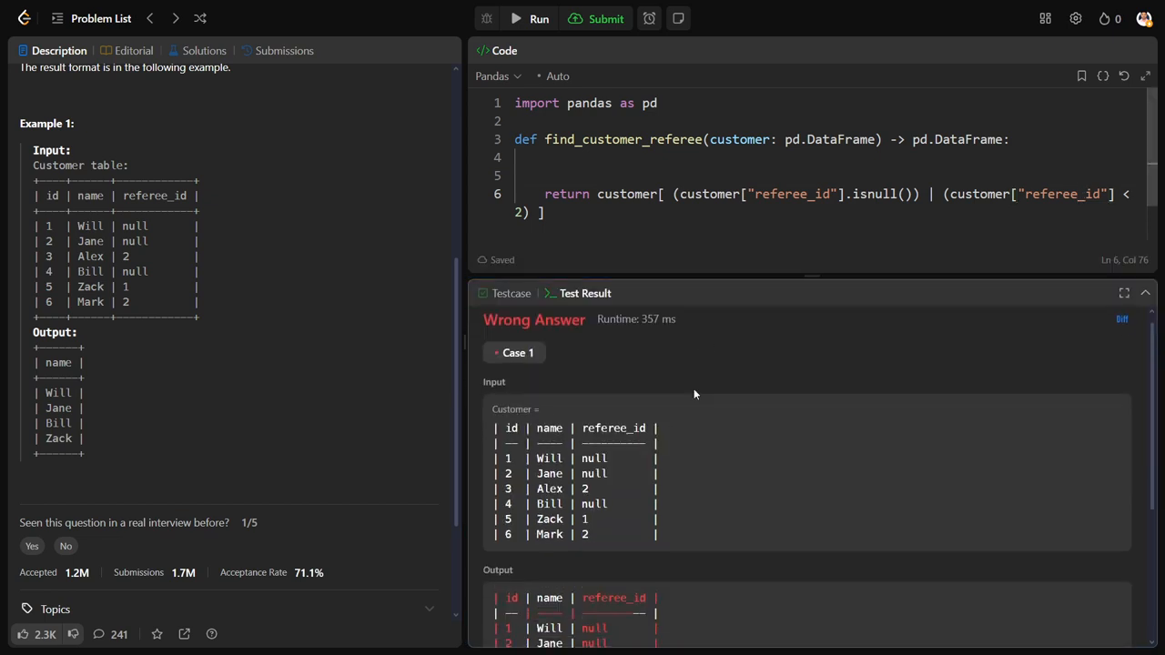
Select ["name"], then [["name"]], so the output lists Will, Jane, Bill and Zack
{"action": "scroll", "scroll_direction": "down", "scroll_amount": 3}
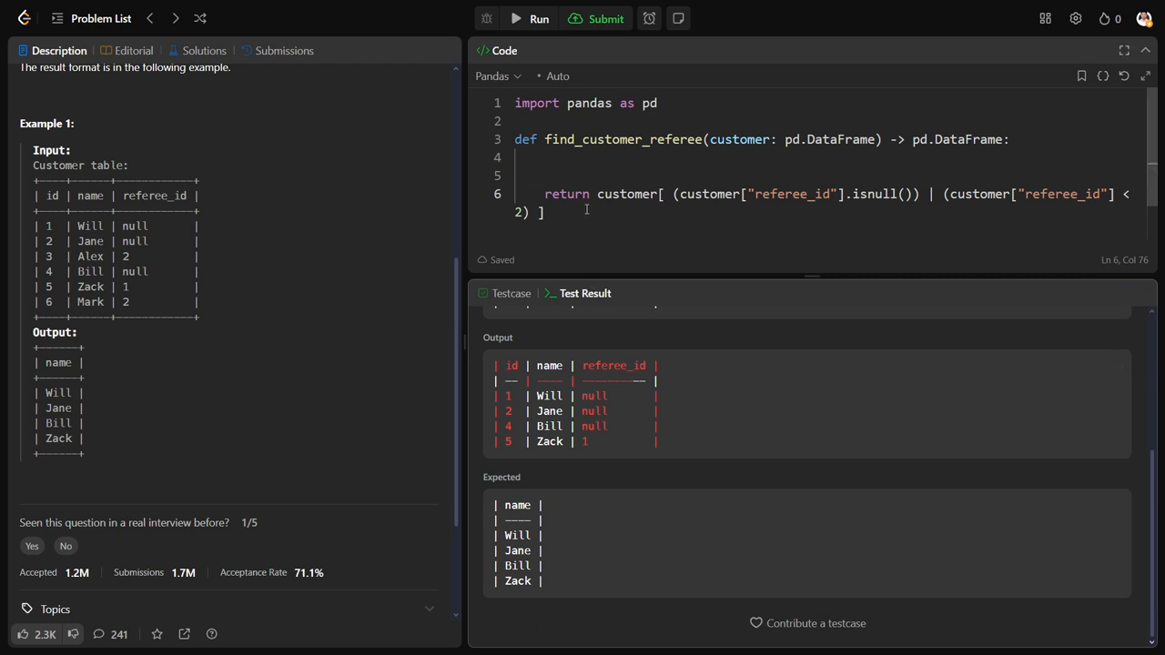
{"action": "type", "text": "[\"\"]"}
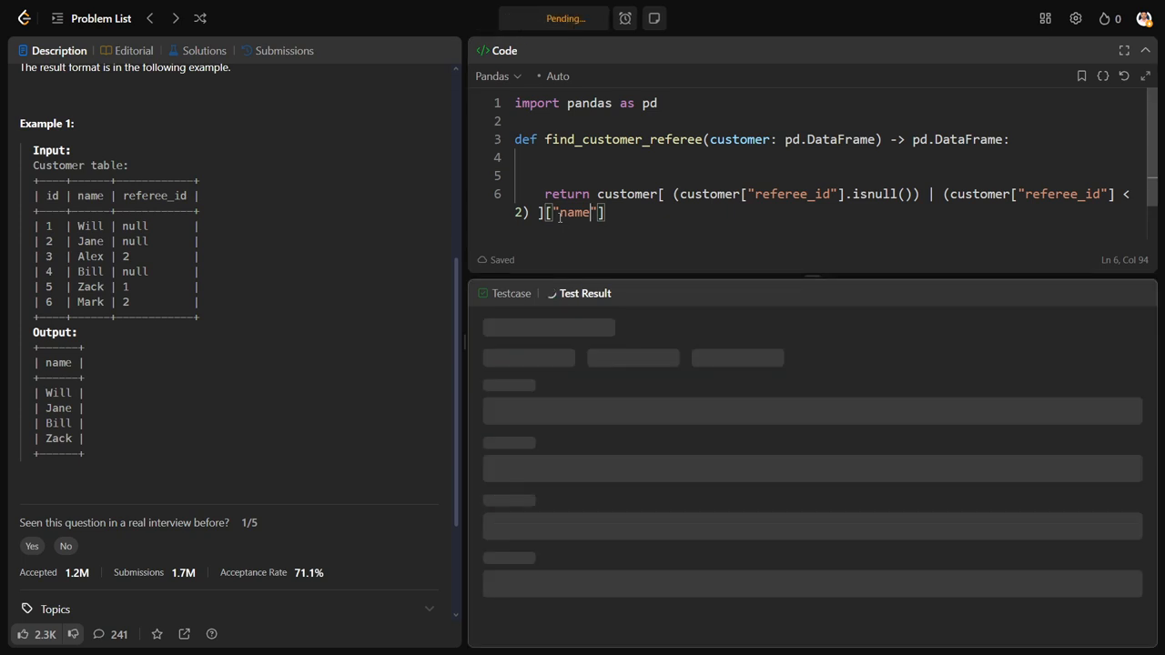
{"action": "left_click", "coordinate": [566, 18]}
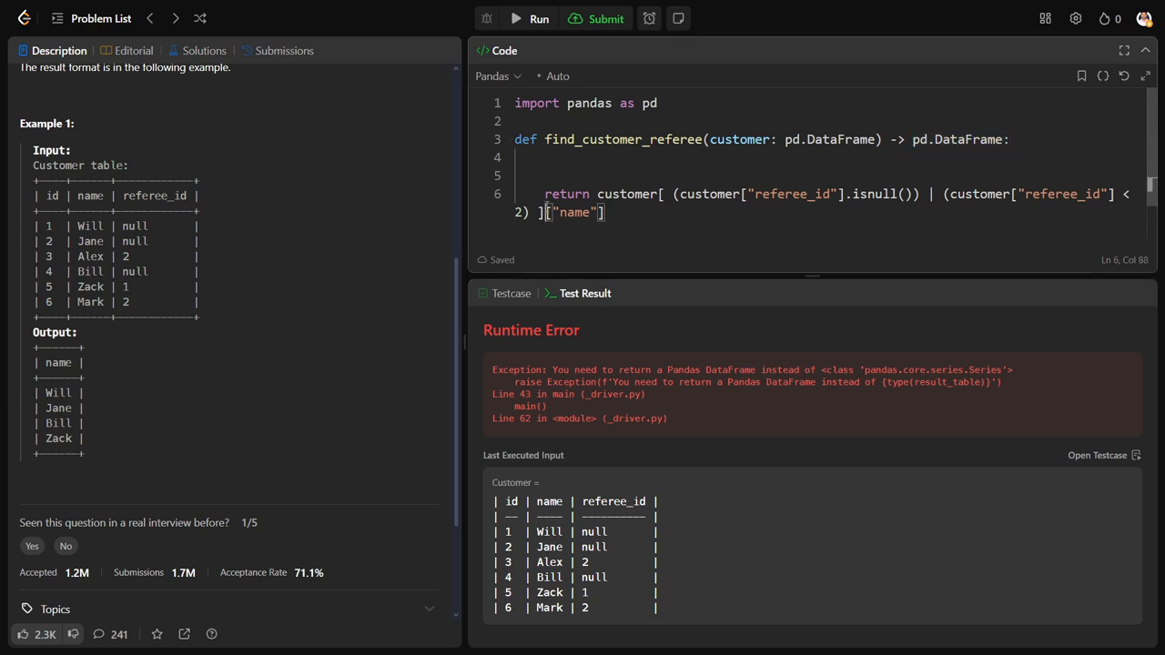
{"action": "type", "text": "["}
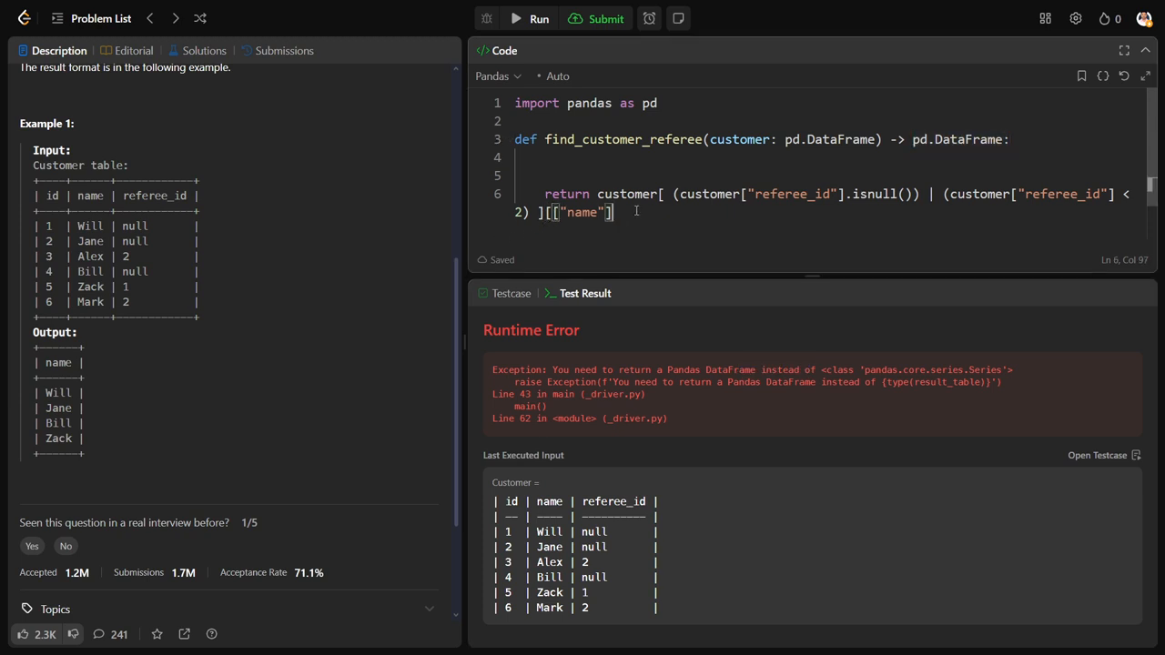
{"action": "type", "text": "]"}
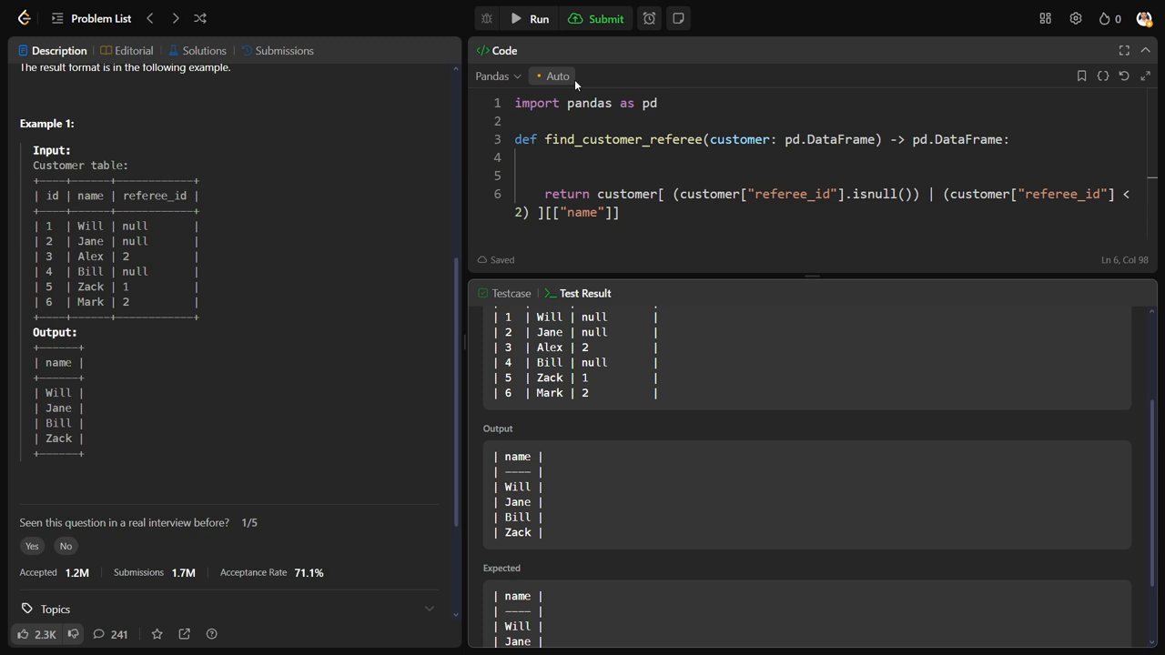
Submit (Wrong Answer, 1 of 19 passed), then resubmit with '<>', getting a syntax error
{"action": "left_click", "coordinate": [284, 51]}
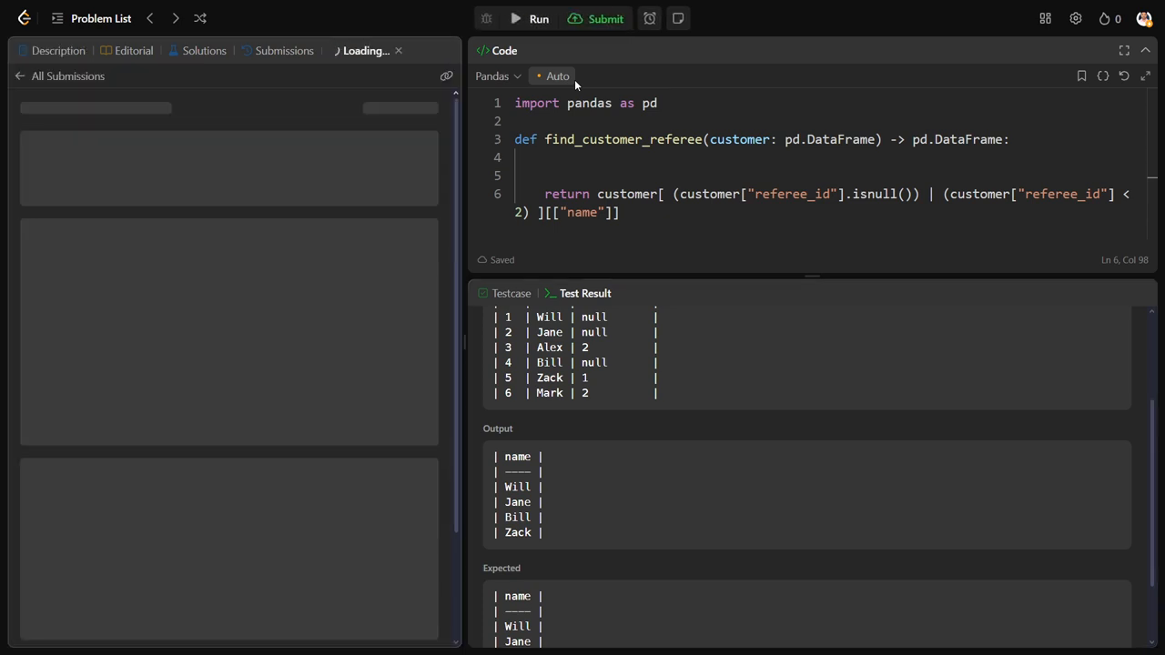
{"action": "left_click", "coordinate": [605, 18]}
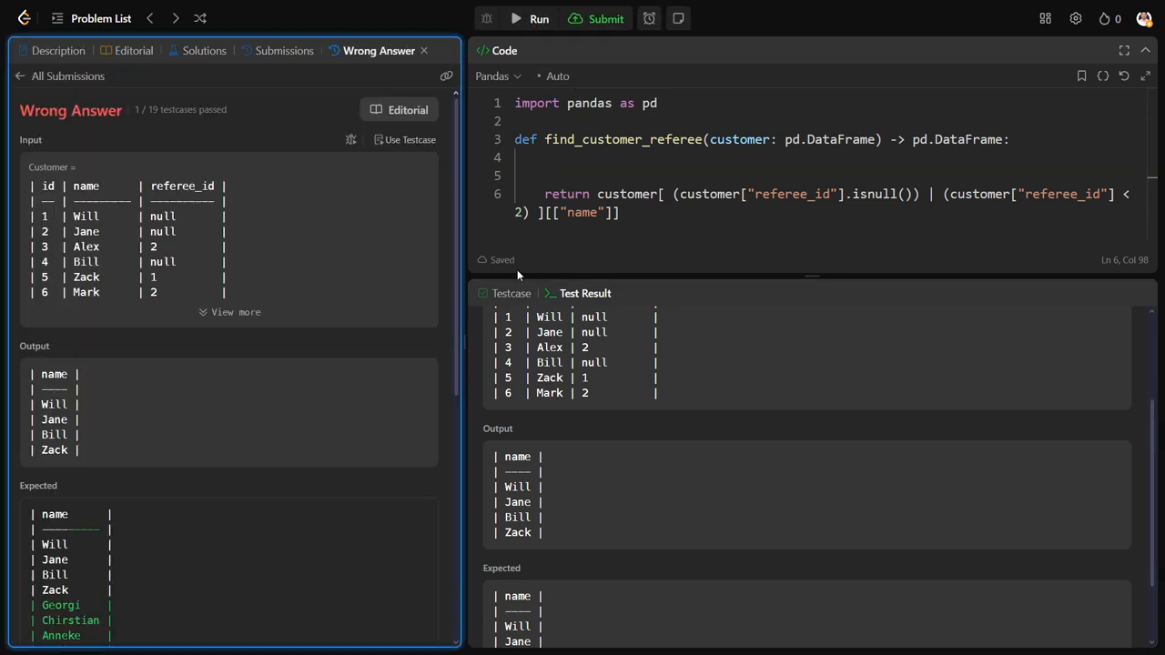
{"action": "scroll", "scroll_direction": "down", "scroll_amount": 3}
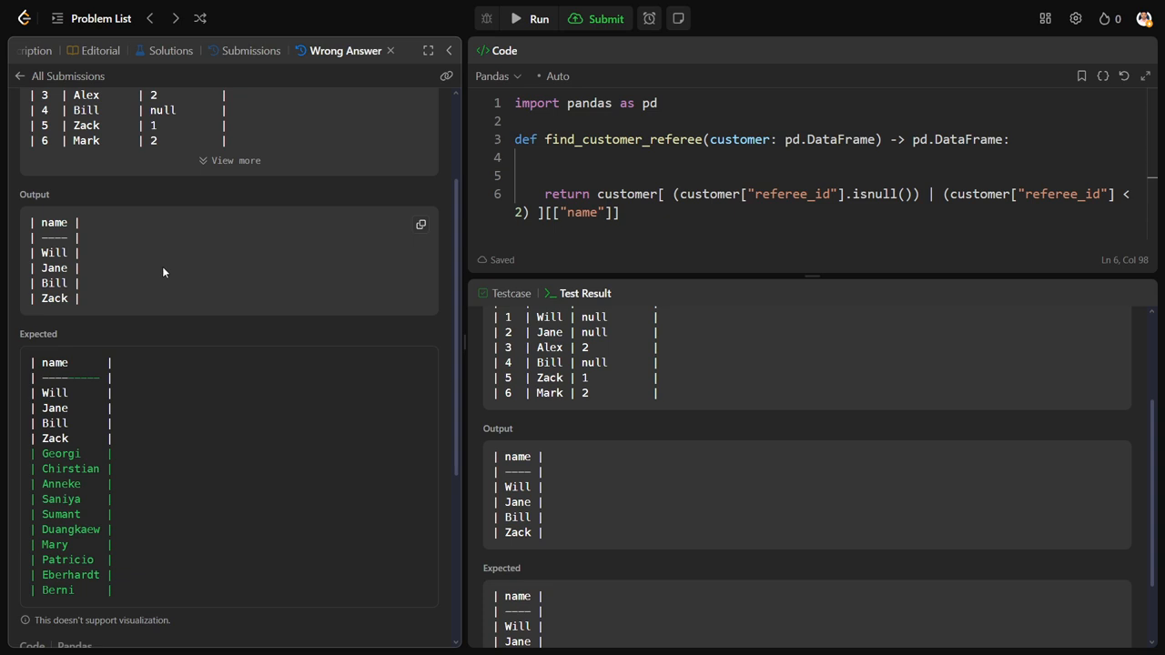
{"action": "mouse_move", "coordinate": [167, 274]}
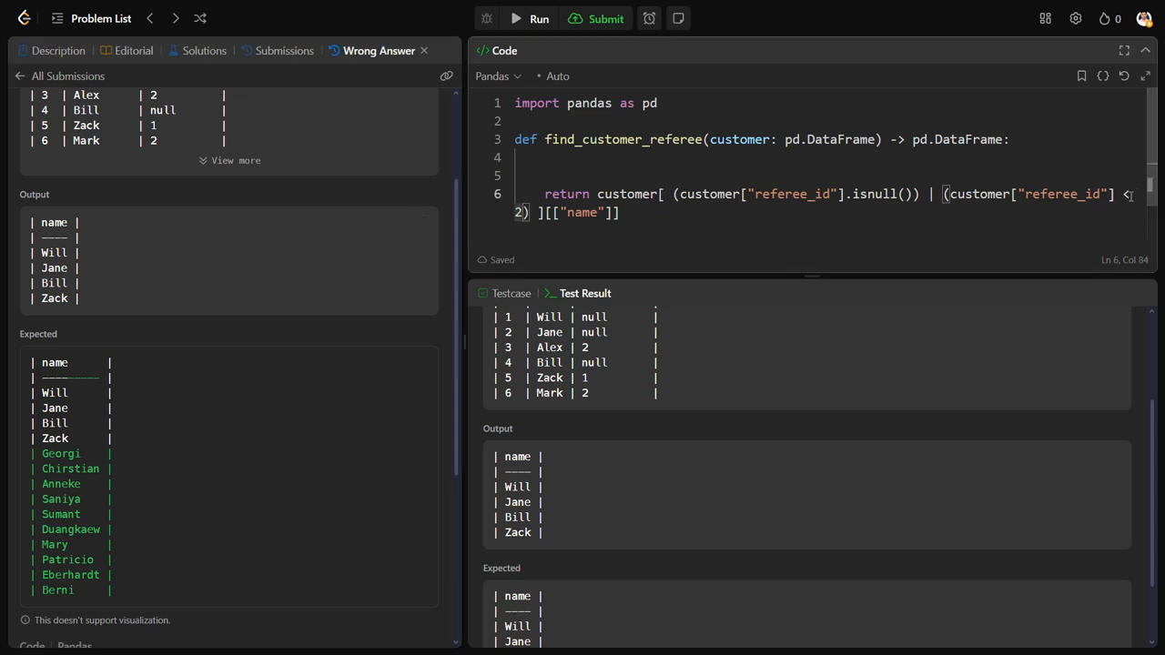
{"action": "type", "text": ">"}
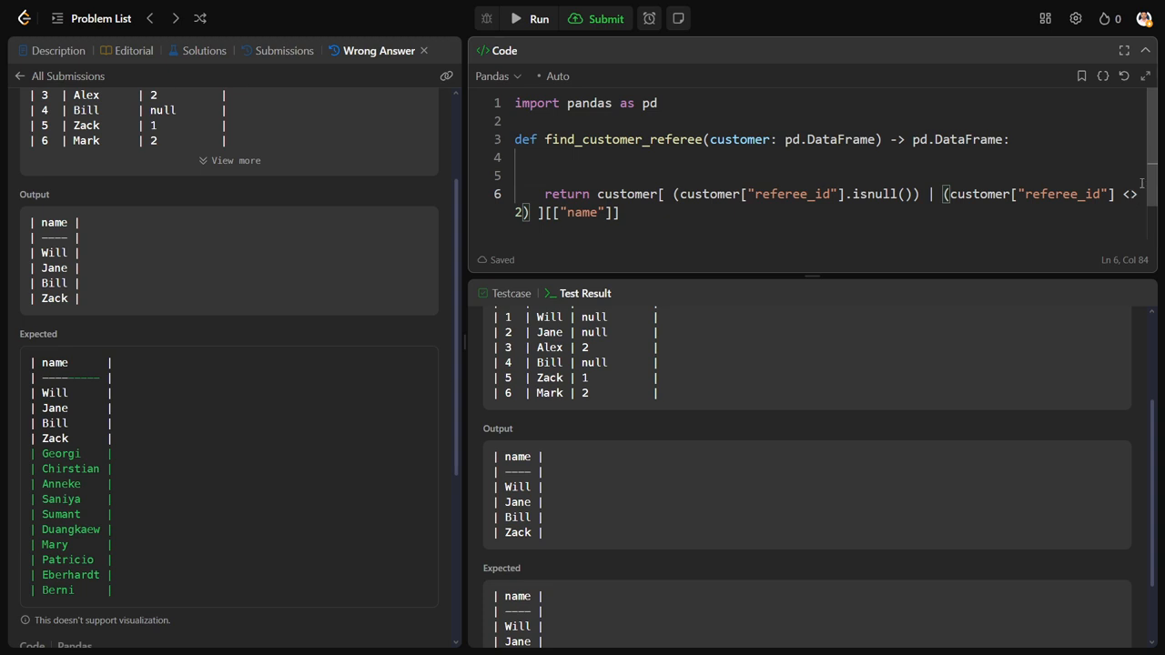
{"action": "mouse_move", "coordinate": [605, 18]}
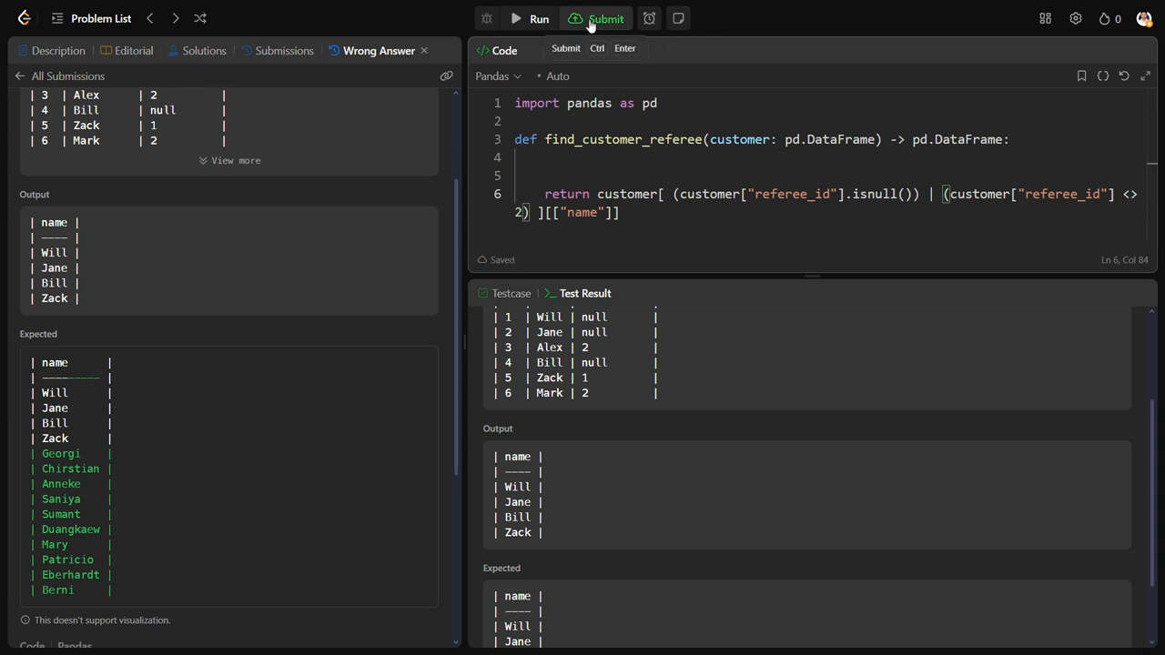
{"action": "left_click", "coordinate": [606, 19]}
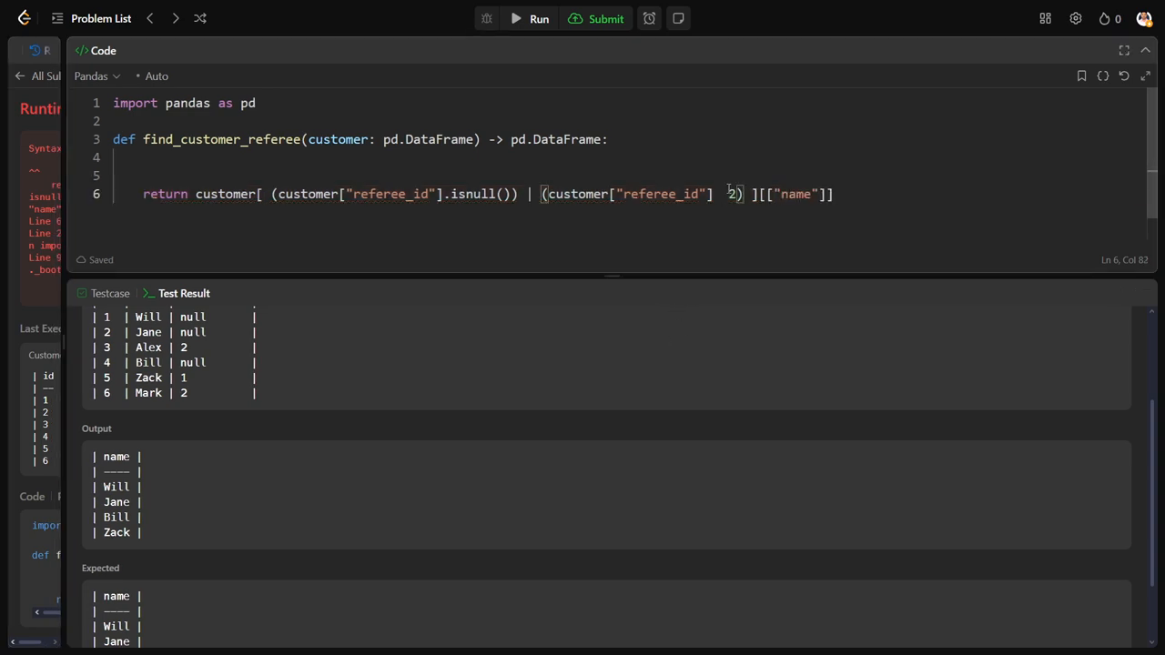
Use != 2 as the referee_id comparison in the return line
{"action": "type", "text": "!="}
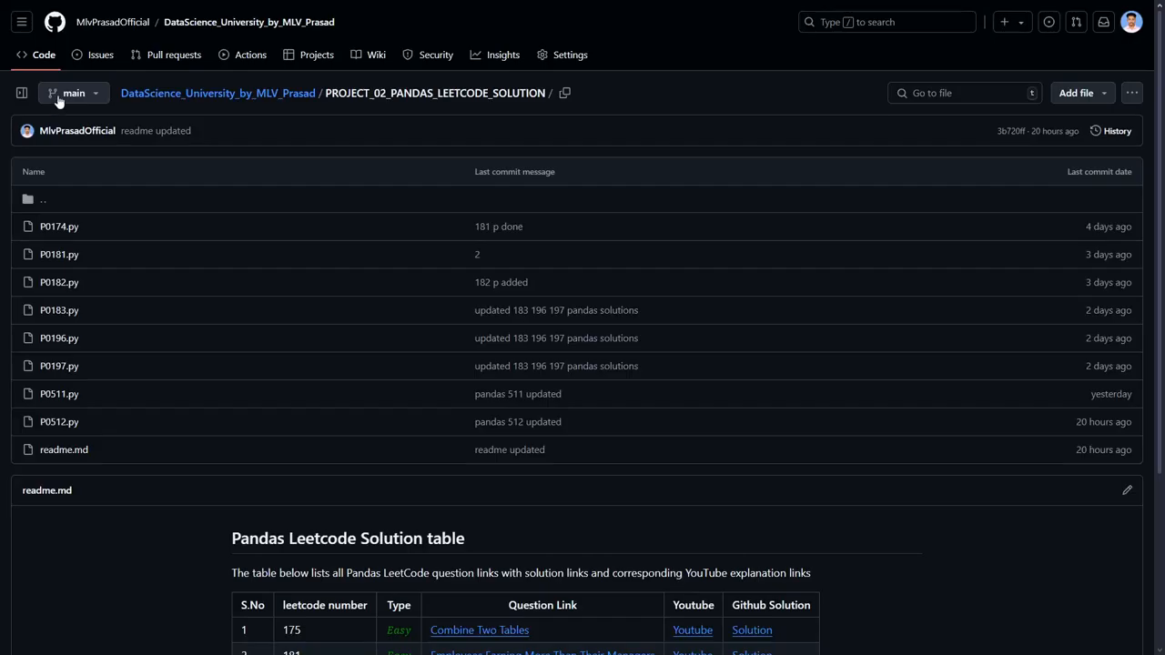
{"action": "mouse_move", "coordinate": [59, 98]}
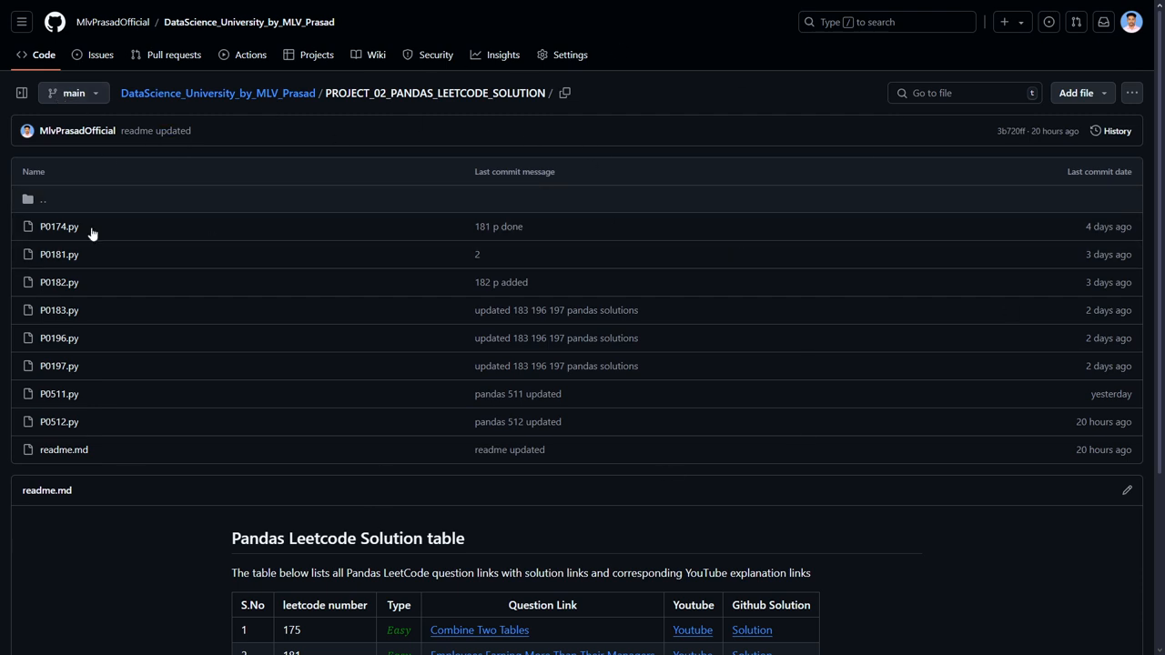
{"action": "mouse_move", "coordinate": [74, 467]}
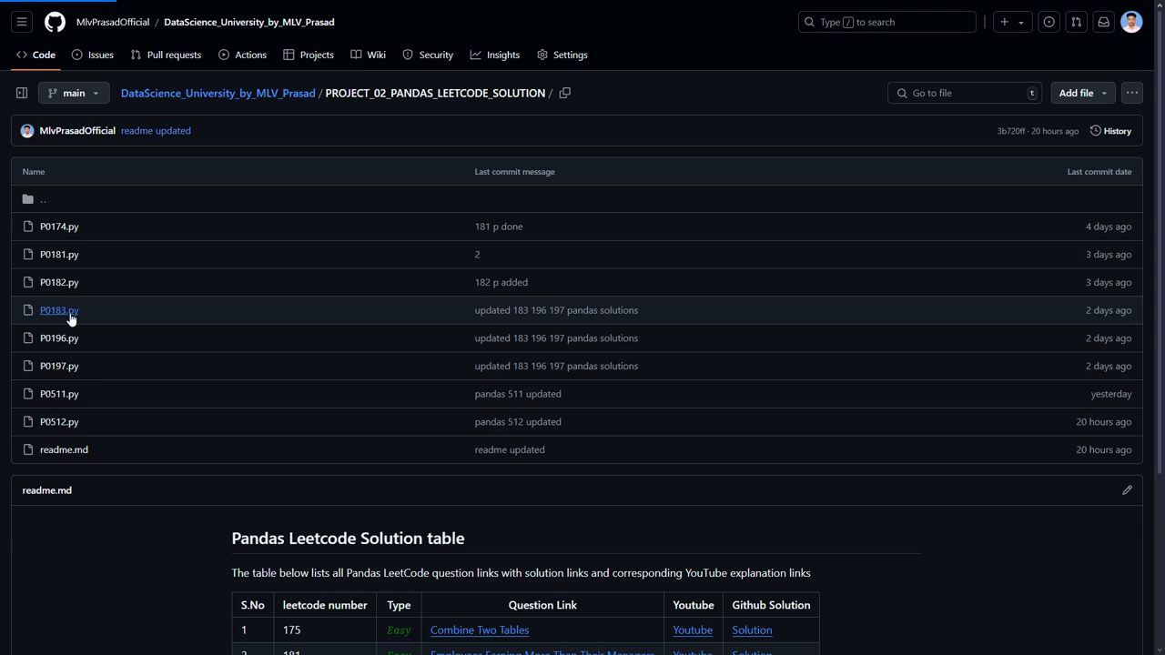
Open the PROJECT_02_PANDAS_LEETCODE_SOLUTION folder and scroll down to its readme table
{"action": "left_click", "coordinate": [59, 309]}
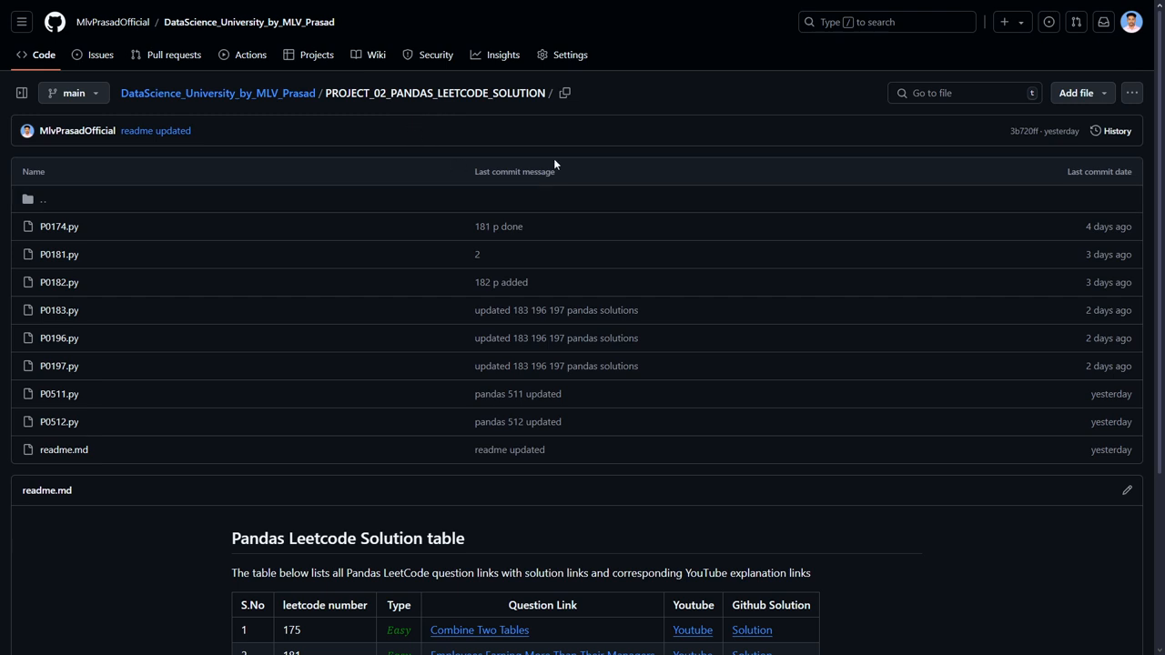
{"action": "scroll", "scroll_direction": "down", "scroll_amount": 3}
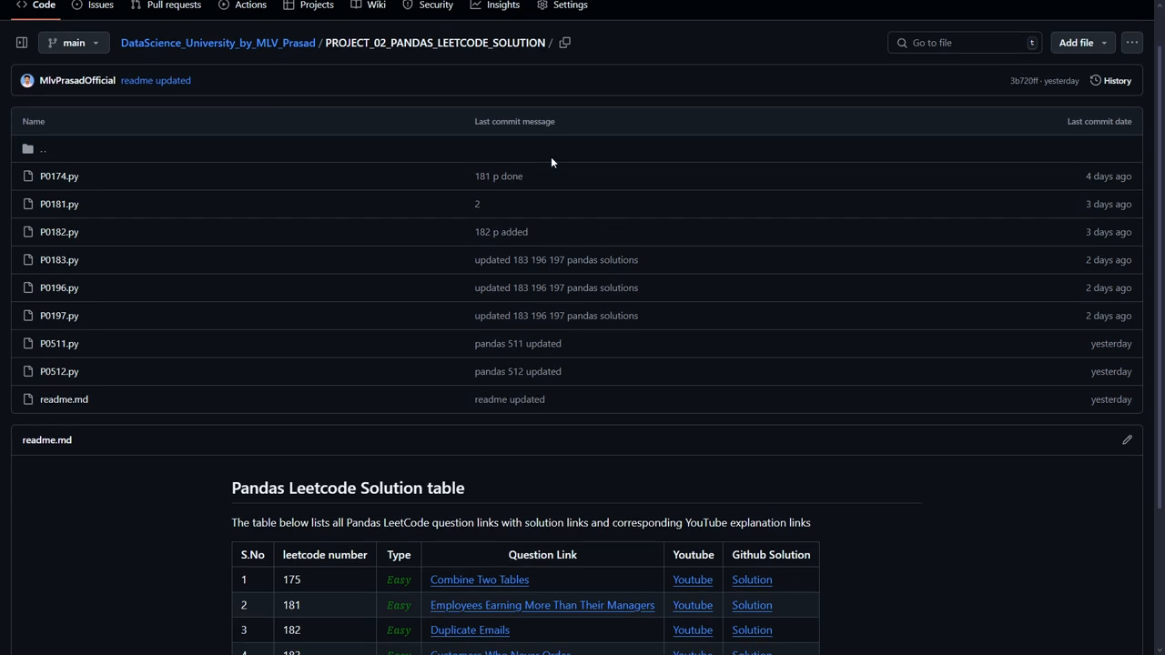
{"action": "scroll", "scroll_direction": "down", "scroll_amount": 3}
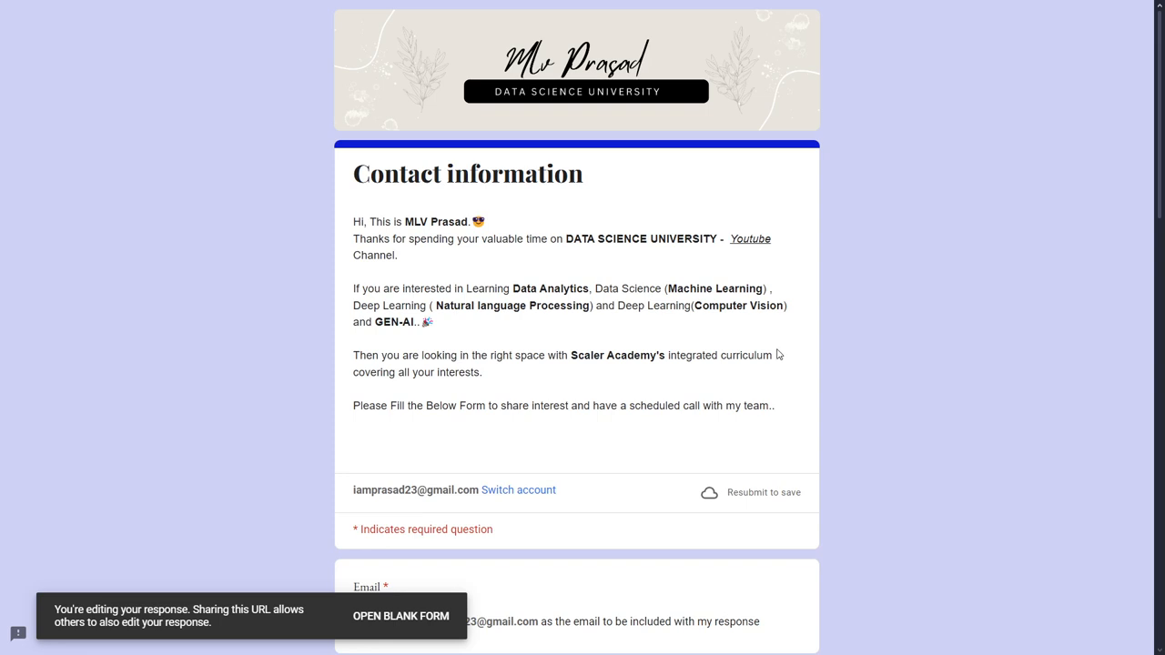
{"action": "mouse_move", "coordinate": [774, 344]}
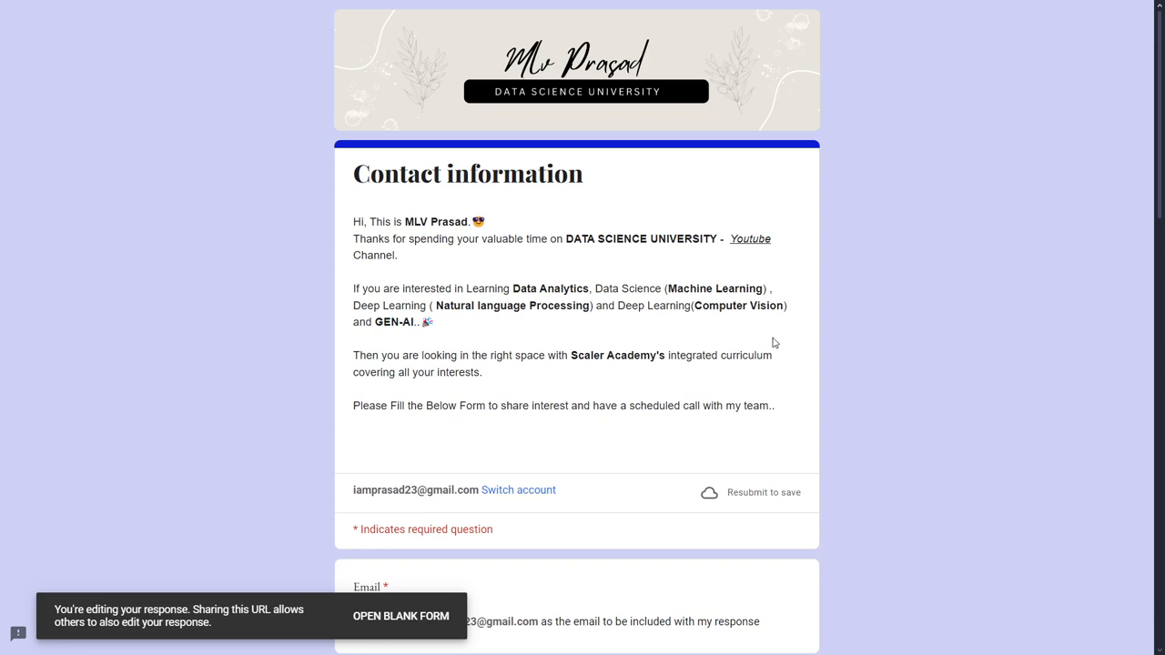
{"action": "mouse_move", "coordinate": [772, 332]}
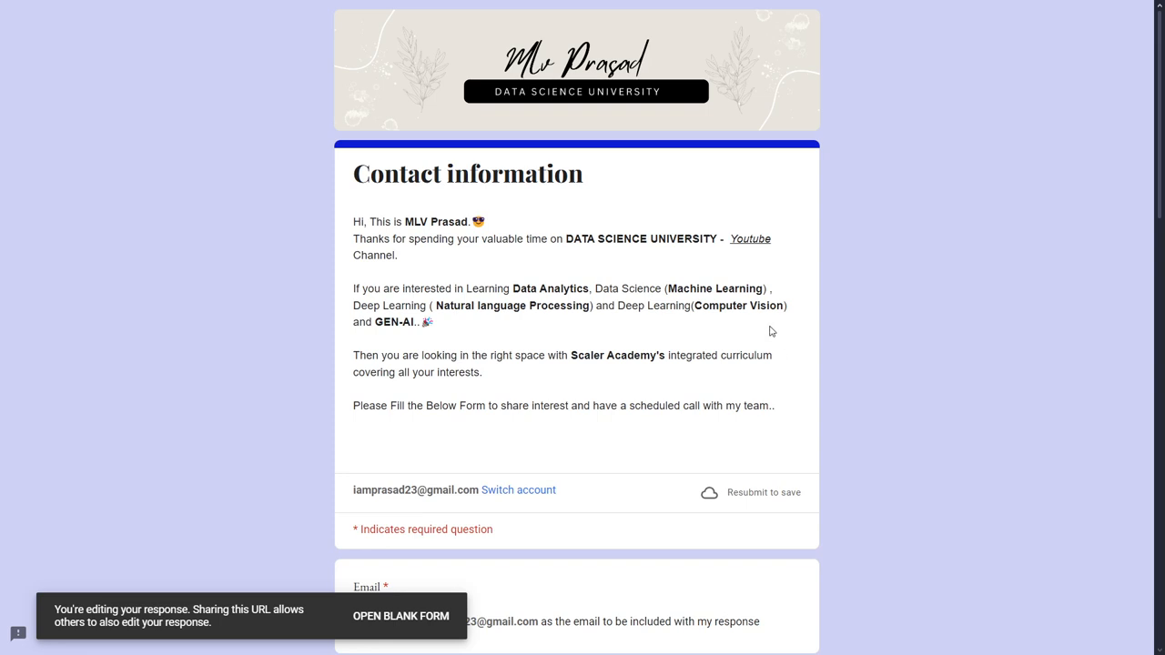